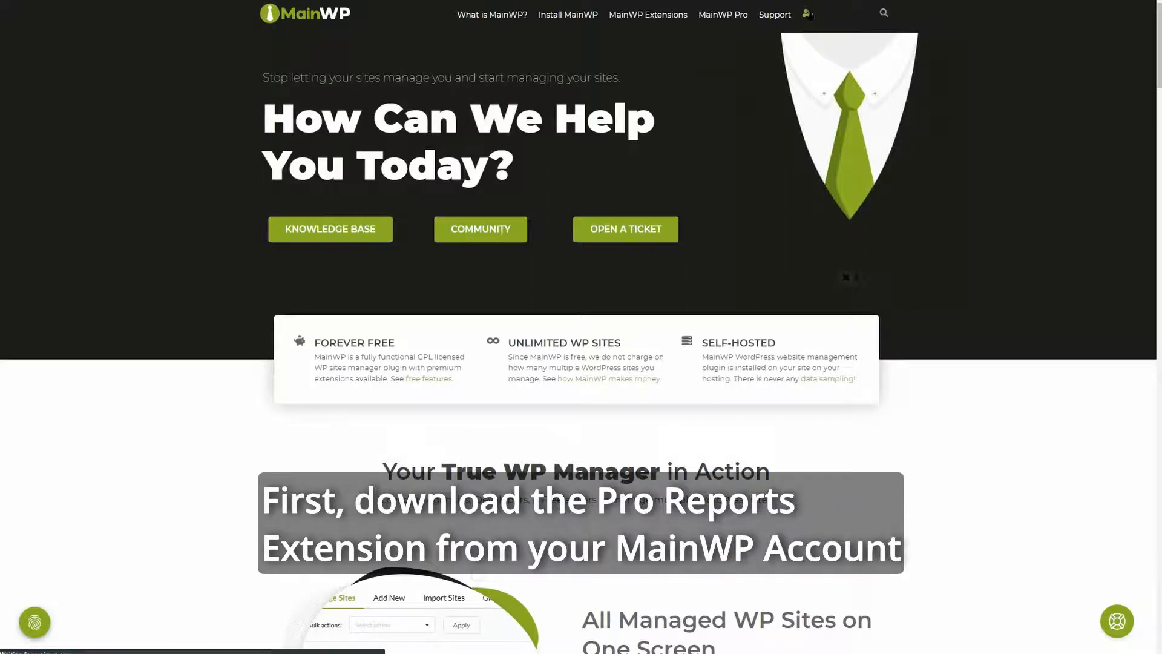
Go to the account area and show My Downloads with the available extensions
{"action": "left_click", "coordinate": [804, 14]}
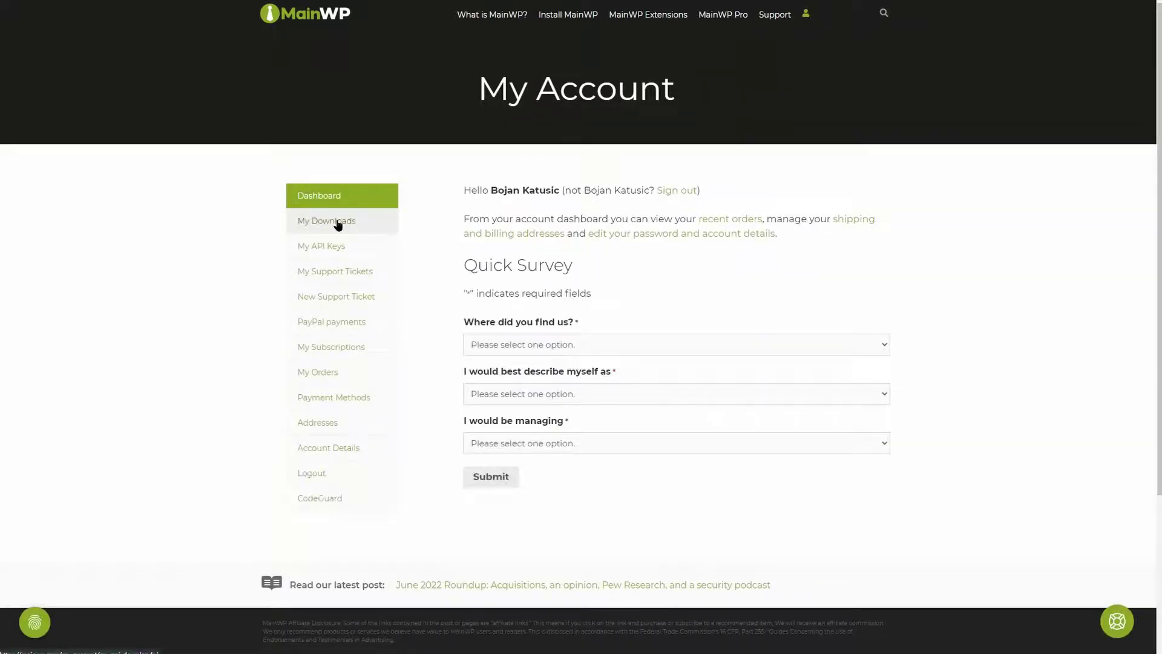
{"action": "left_click", "coordinate": [326, 220]}
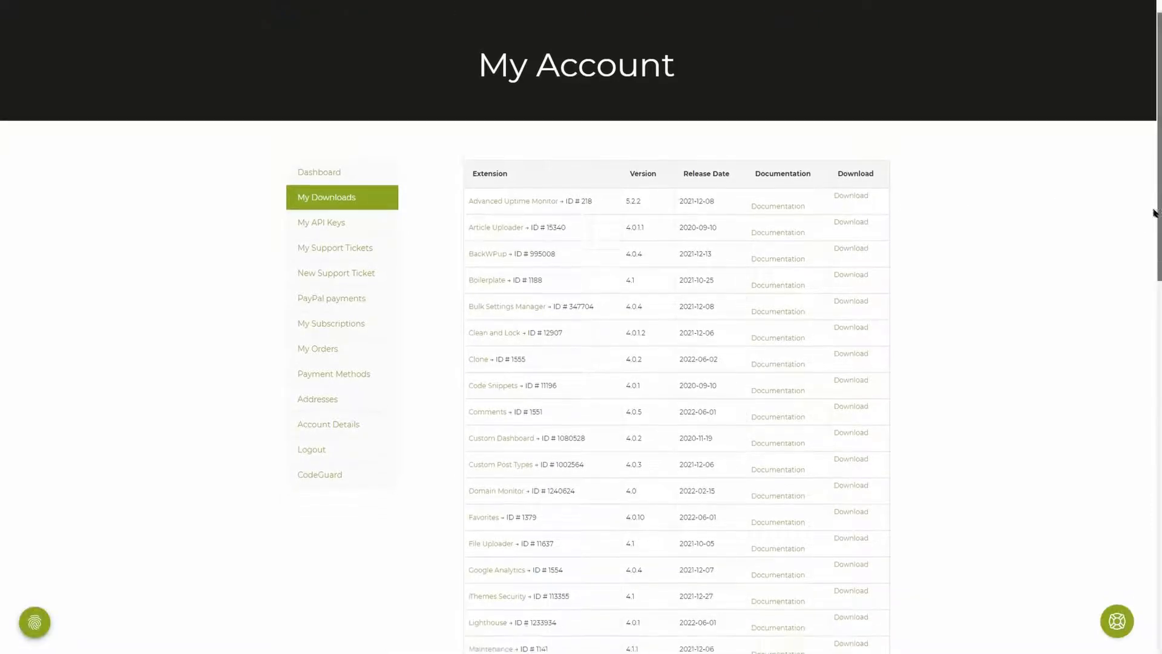
{"action": "scroll", "scroll_direction": "down", "scroll_amount": 3}
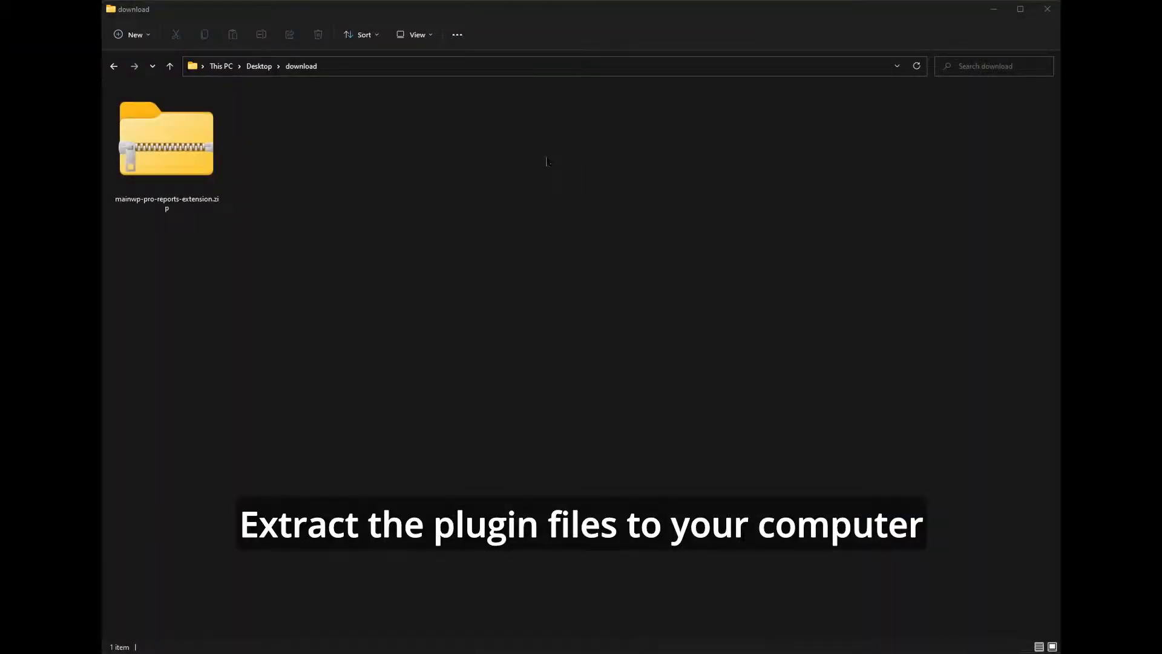
Extract mainwp-pro-reports-extension.zip into a same-named folder beside the archive
{"action": "left_click", "coordinate": [165, 140]}
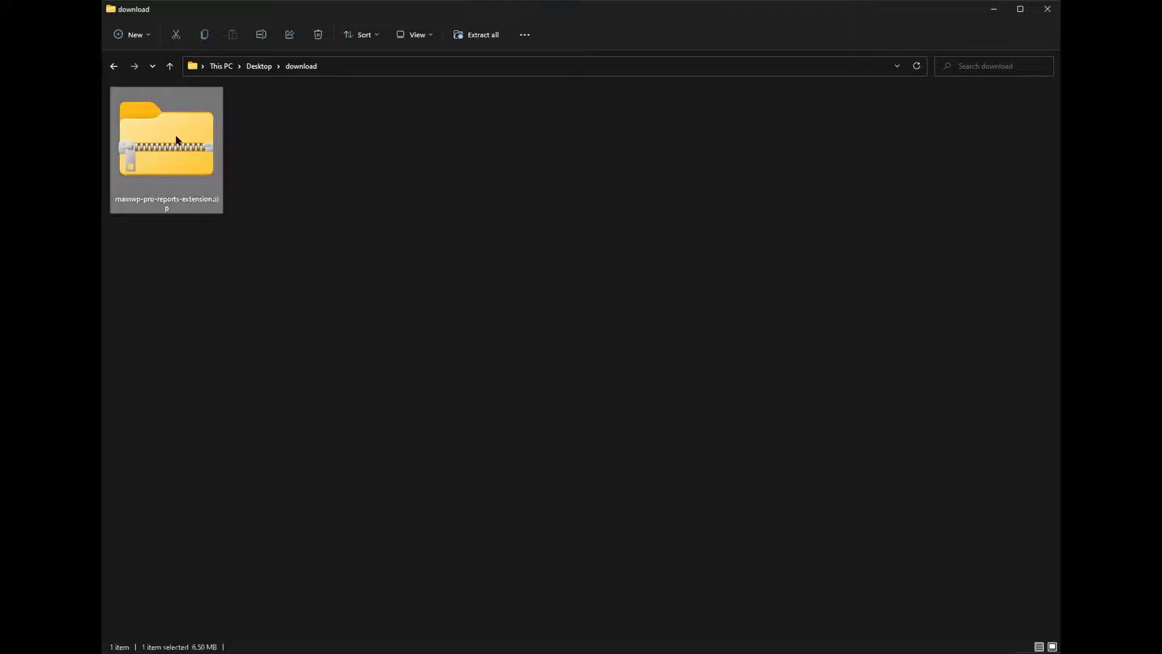
{"action": "right_click", "coordinate": [176, 140]}
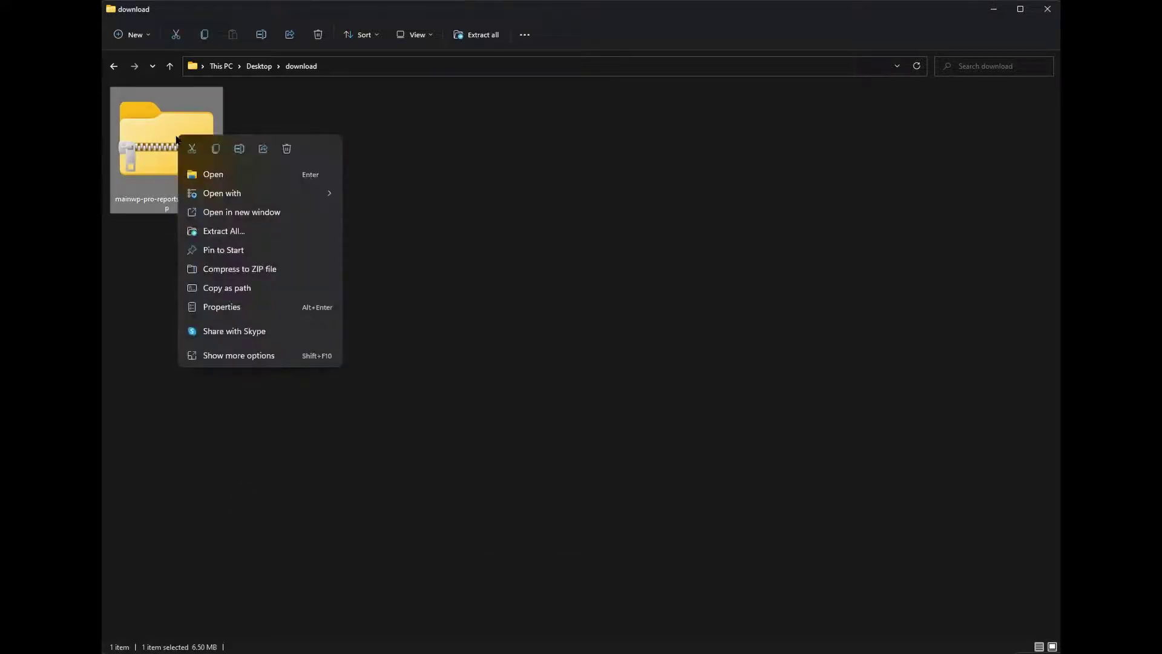
{"action": "mouse_move", "coordinate": [223, 230]}
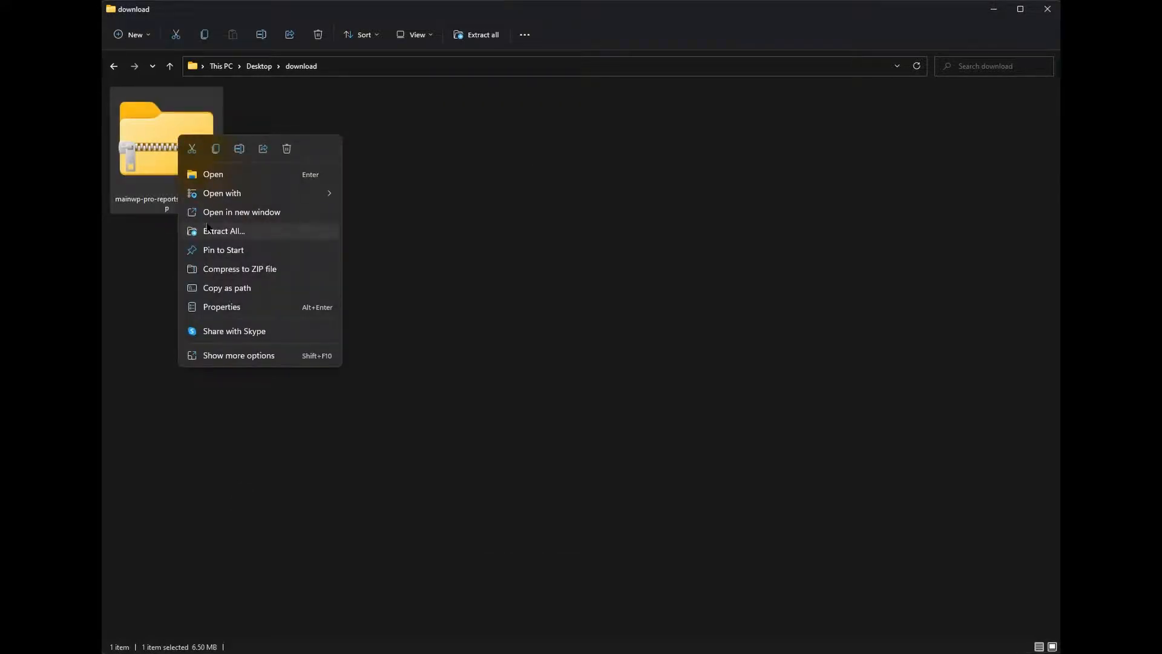
{"action": "left_click", "coordinate": [224, 229]}
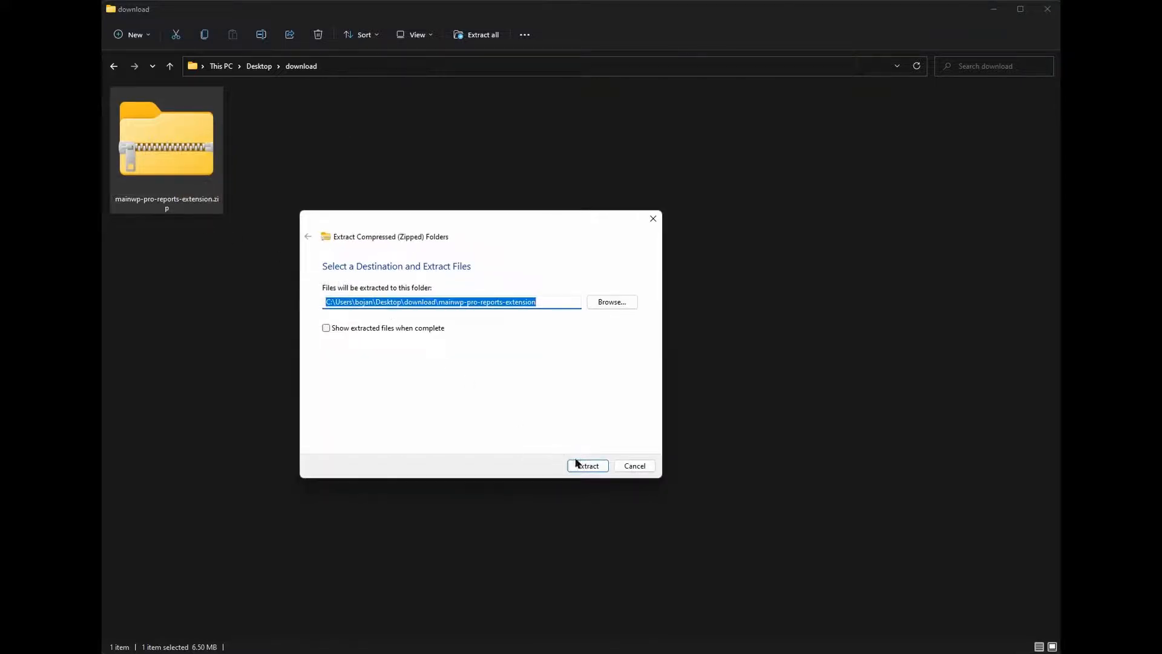
{"action": "left_click", "coordinate": [587, 465]}
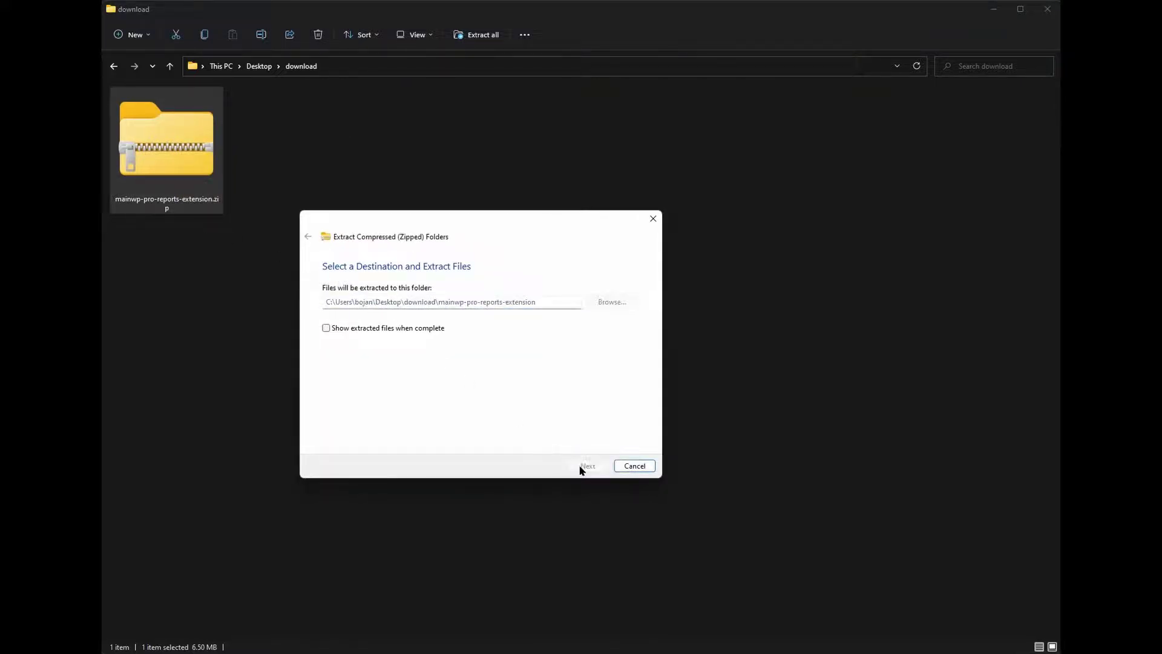
{"action": "left_click", "coordinate": [588, 465]}
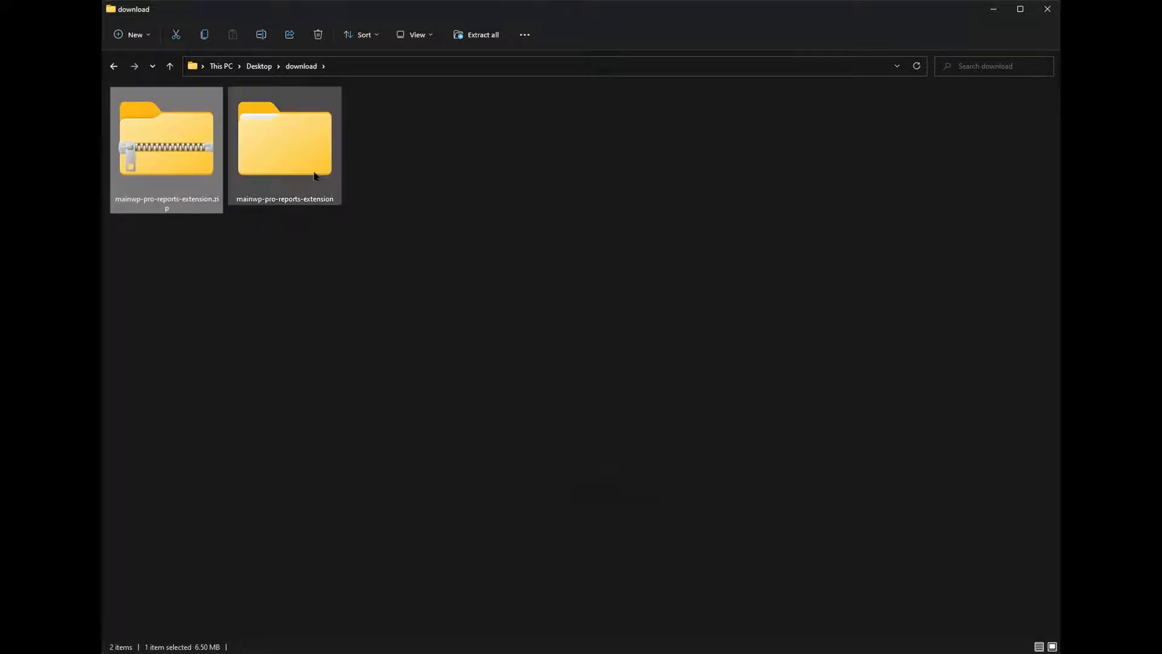
Navigate into the extension's templates/reports folder and select pro-report-modern.php
{"action": "double_click", "coordinate": [284, 141]}
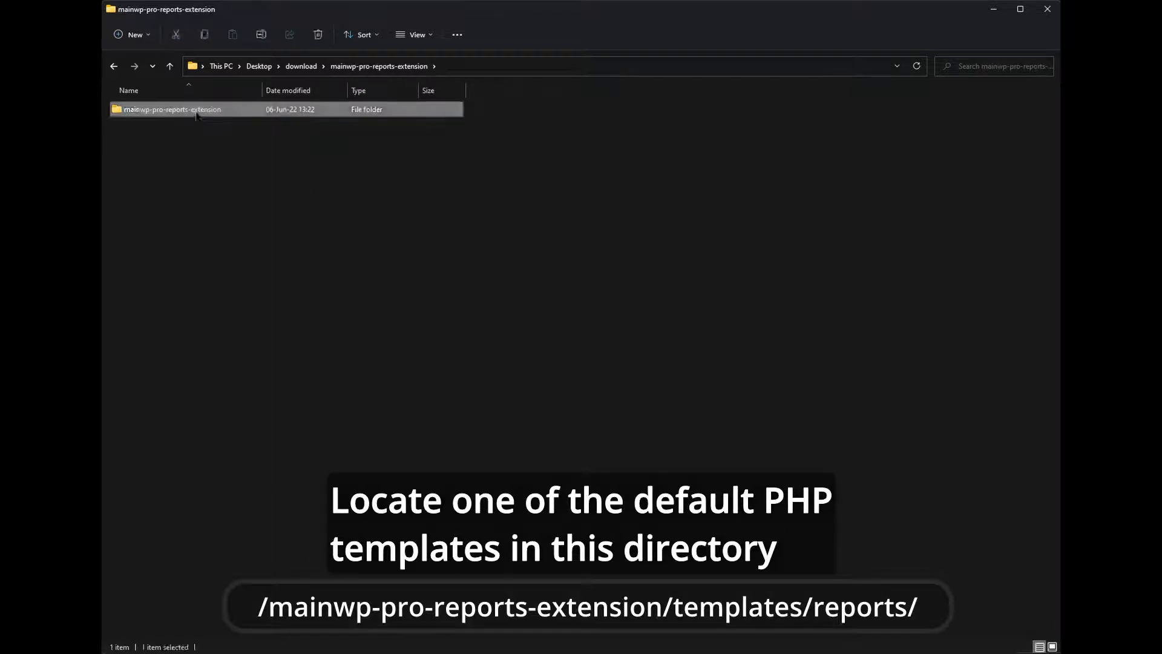
{"action": "double_click", "coordinate": [172, 109]}
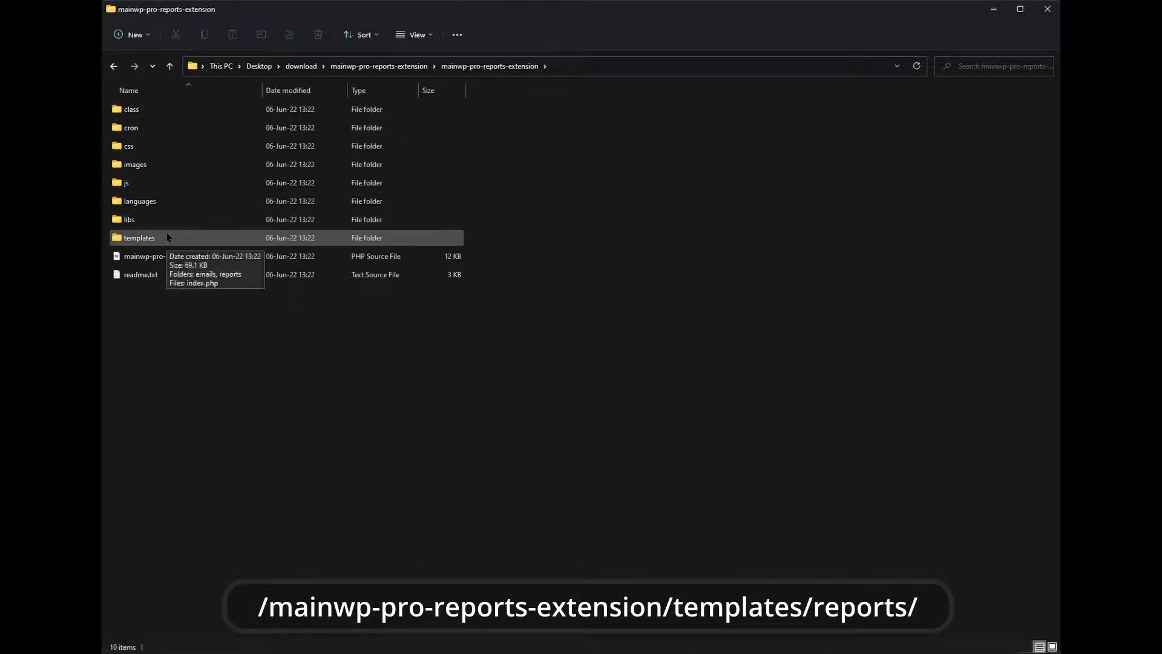
{"action": "double_click", "coordinate": [138, 237]}
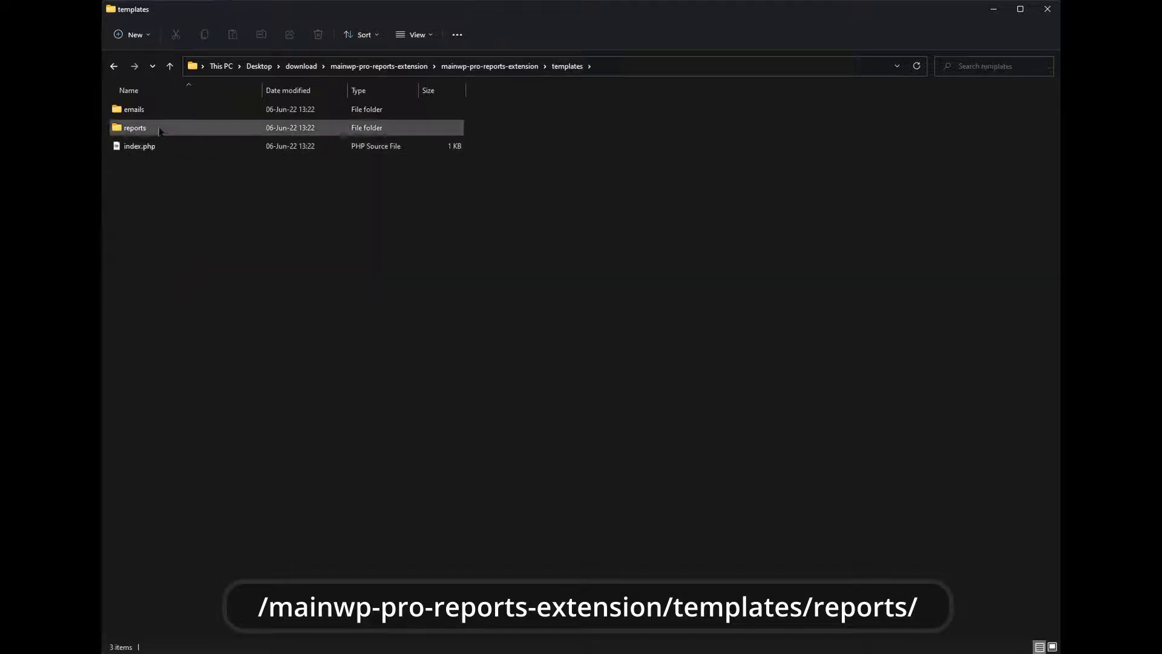
{"action": "double_click", "coordinate": [135, 127]}
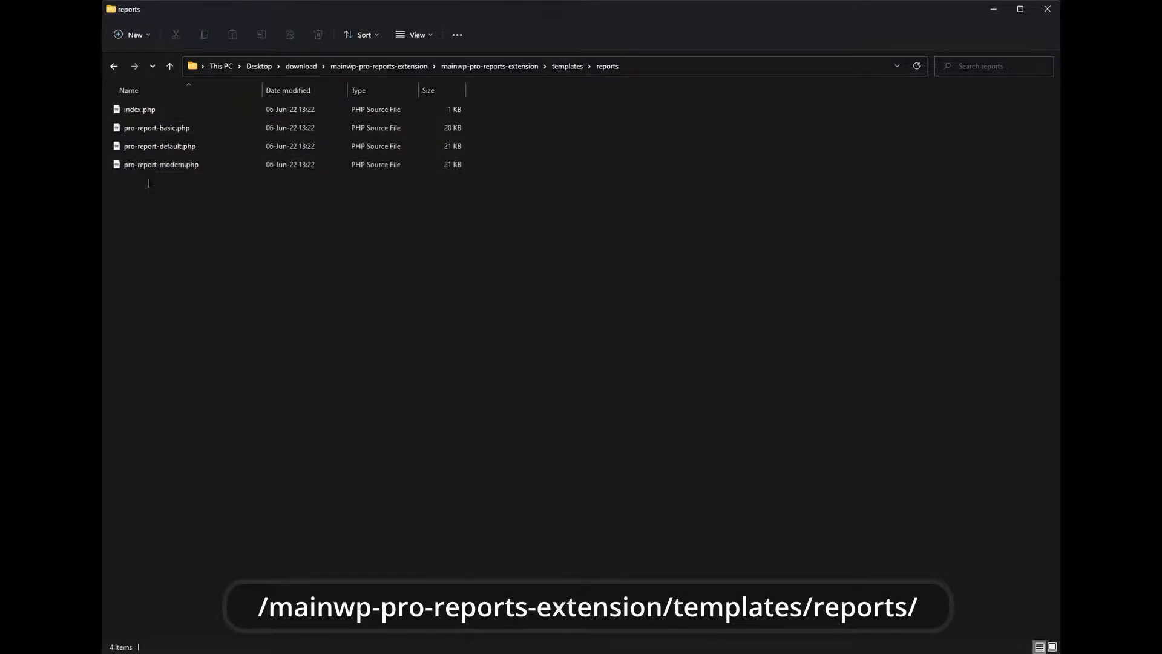
{"action": "left_click", "coordinate": [161, 164]}
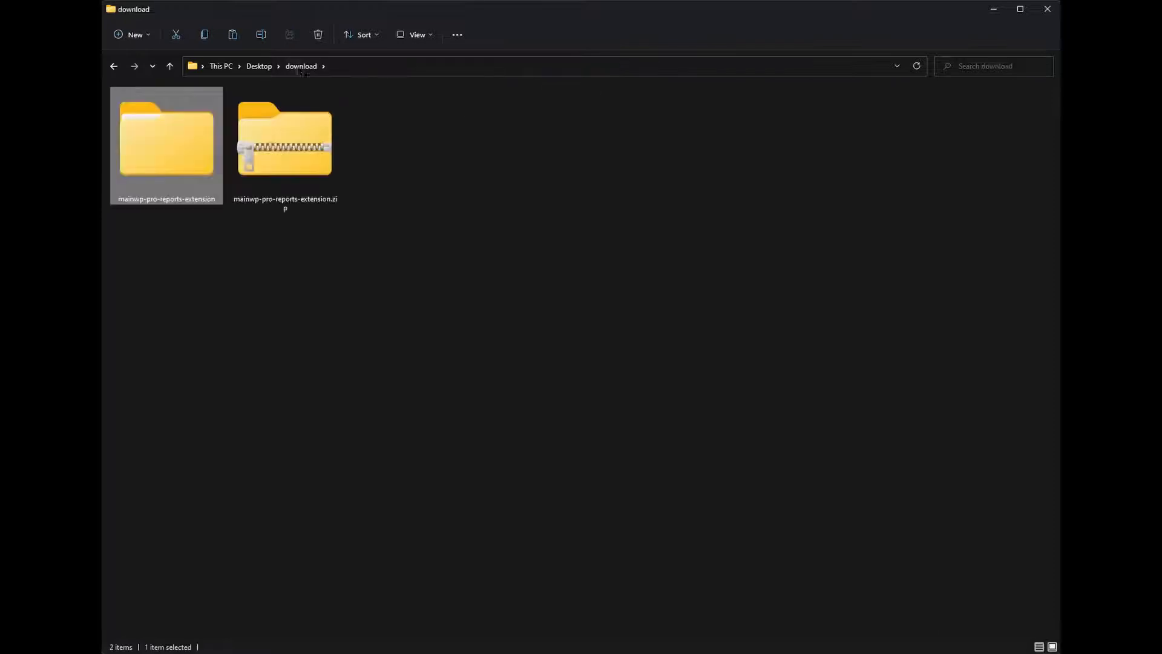
Paste a copy of pro-report-modern.php into the download folder and open it in VS Code
{"action": "right_click", "coordinate": [371, 148]}
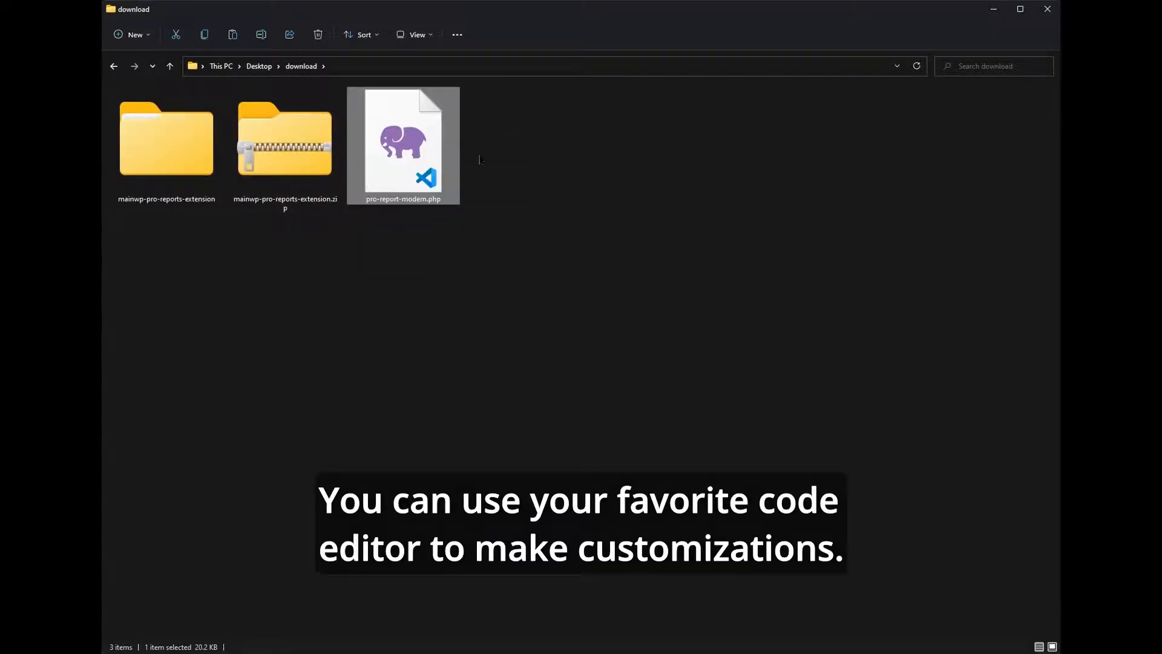
{"action": "double_click", "coordinate": [403, 144]}
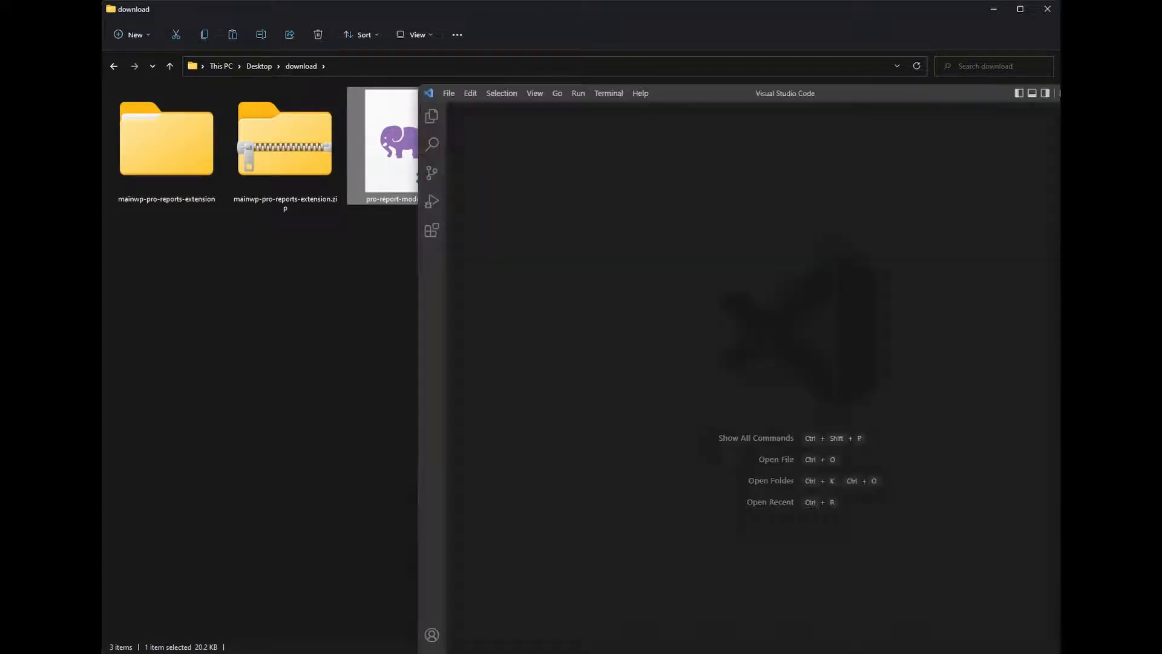
{"action": "double_click", "coordinate": [389, 144]}
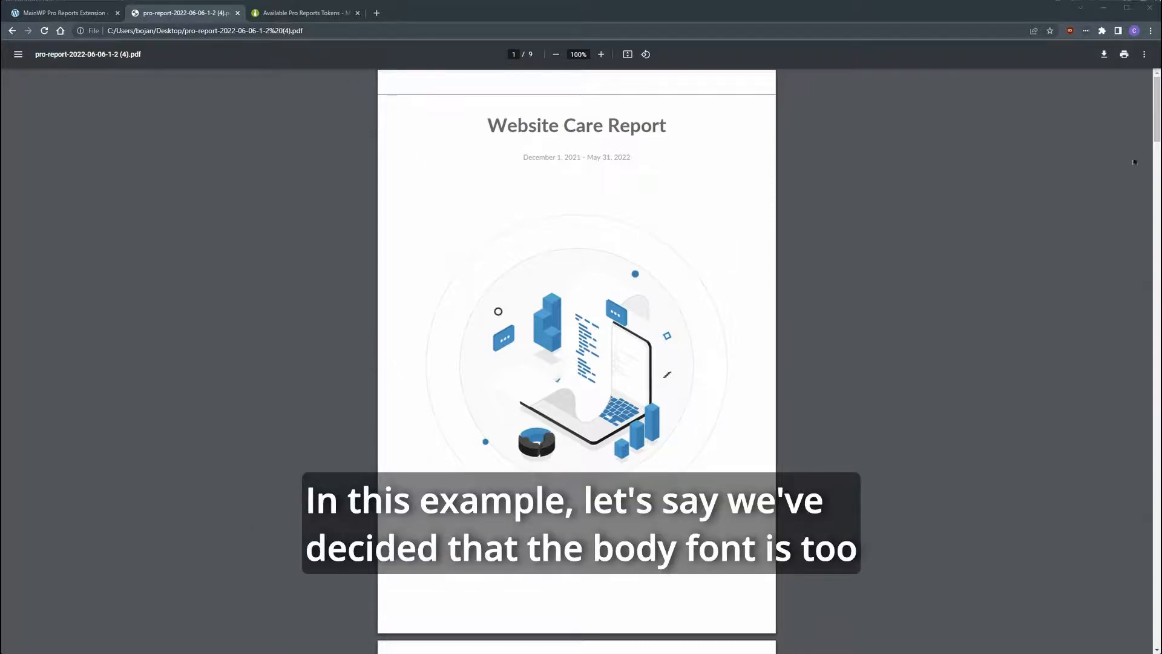
{"action": "scroll", "scroll_direction": "down", "scroll_amount": 3}
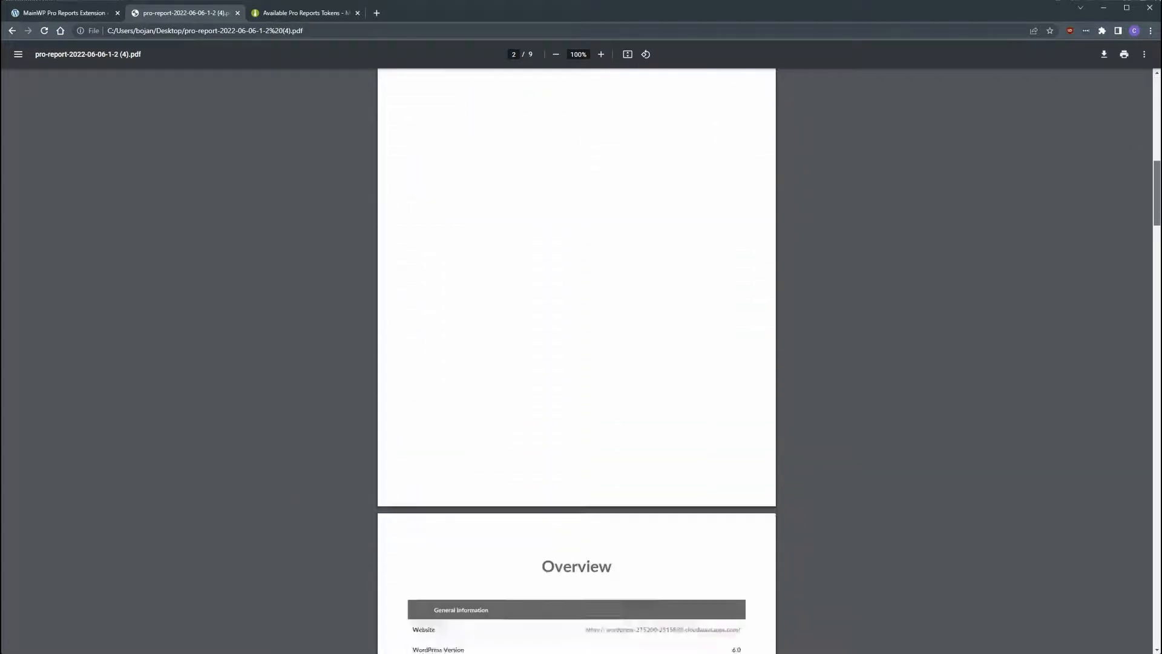
{"action": "scroll", "scroll_direction": "down", "scroll_amount": 3}
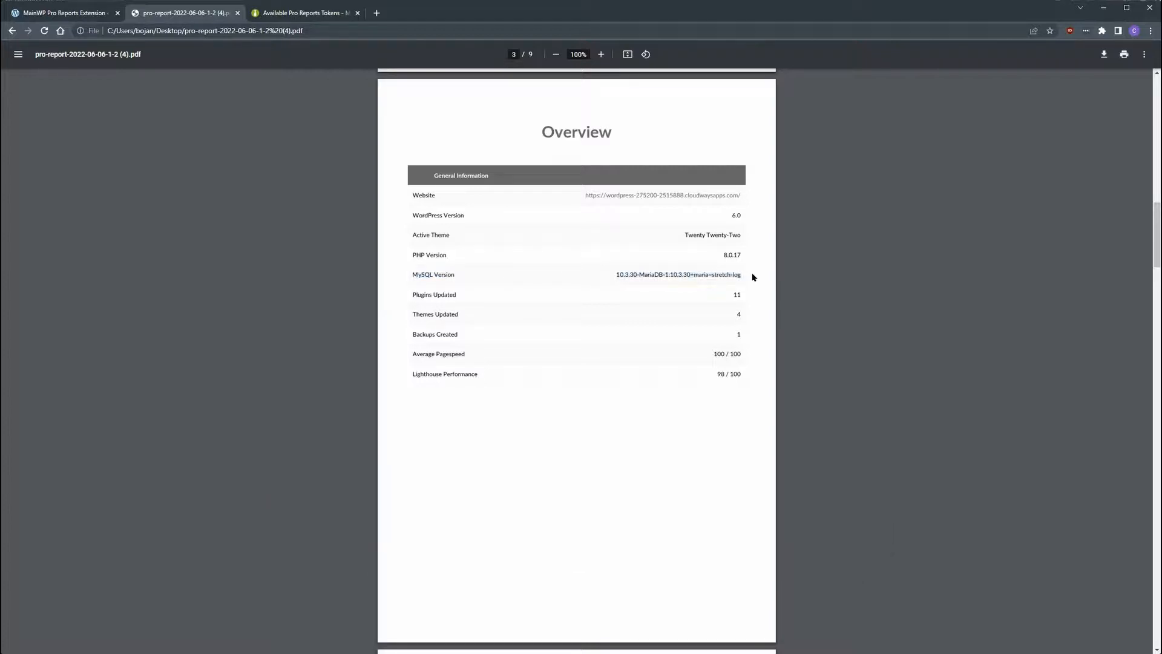
{"action": "scroll", "scroll_direction": "down", "scroll_amount": 3}
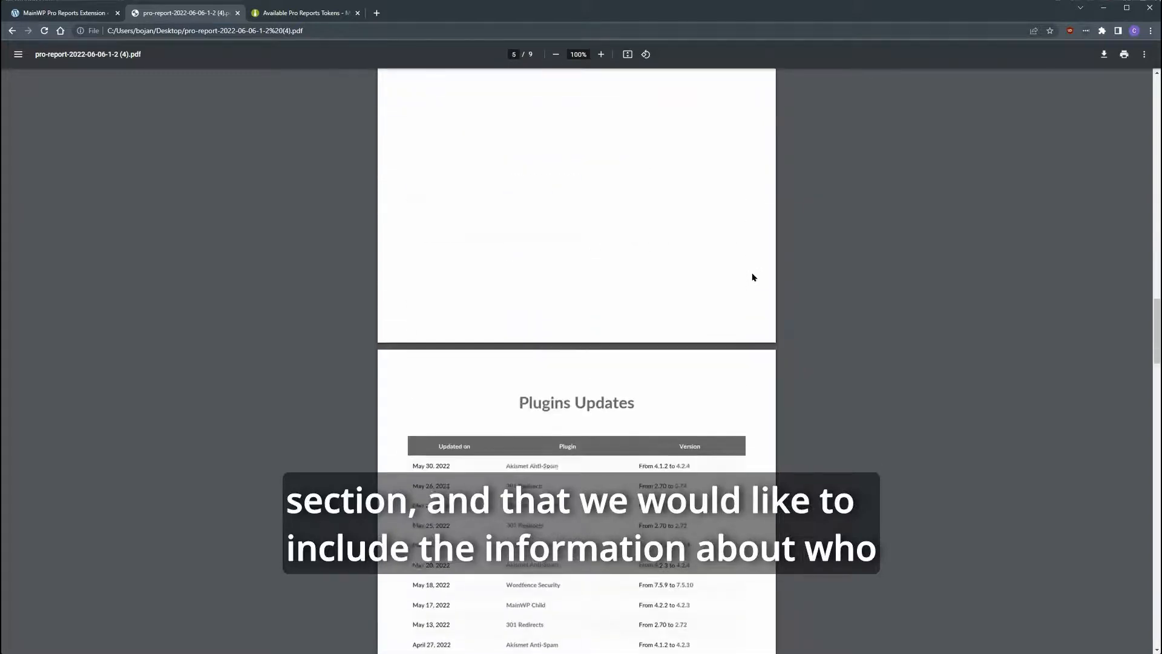
{"action": "scroll", "scroll_direction": "down", "scroll_amount": 3}
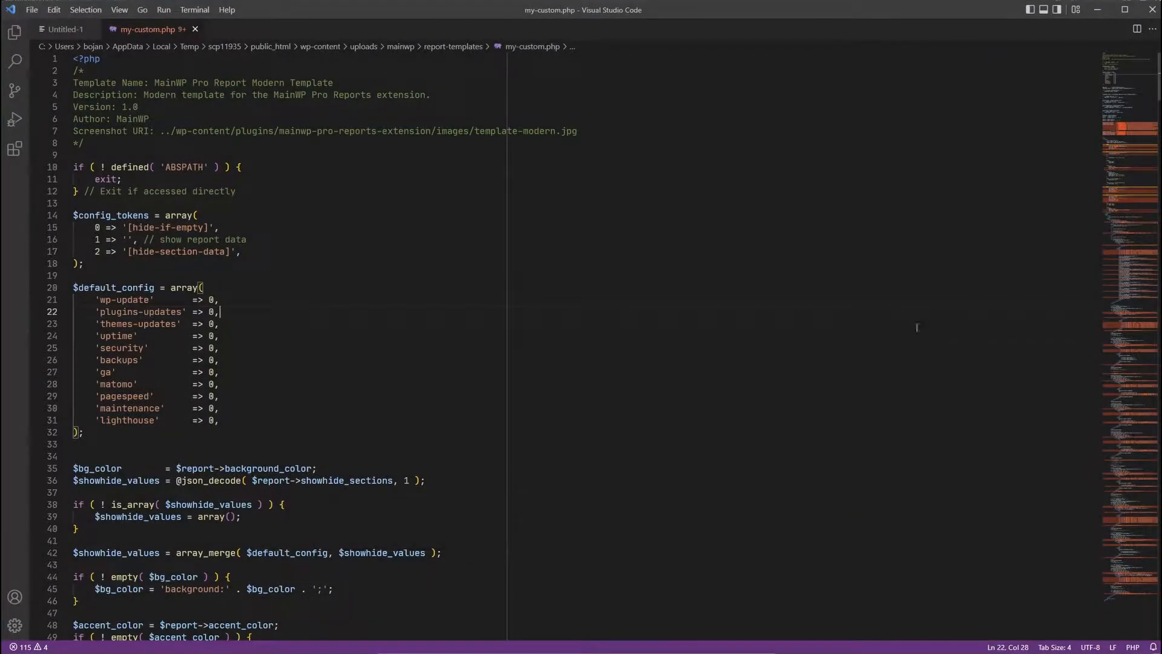
In the body style rule, change the font size from 12px to 14px
{"action": "scroll", "scroll_direction": "down", "scroll_amount": 3}
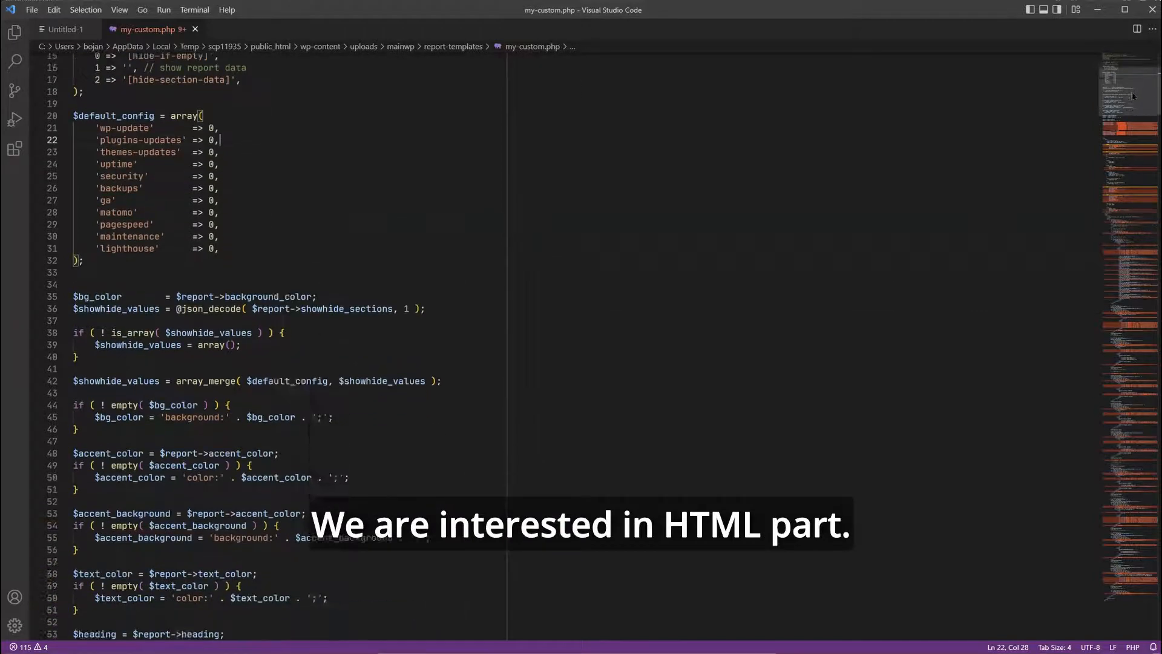
{"action": "scroll", "scroll_direction": "down", "scroll_amount": 3}
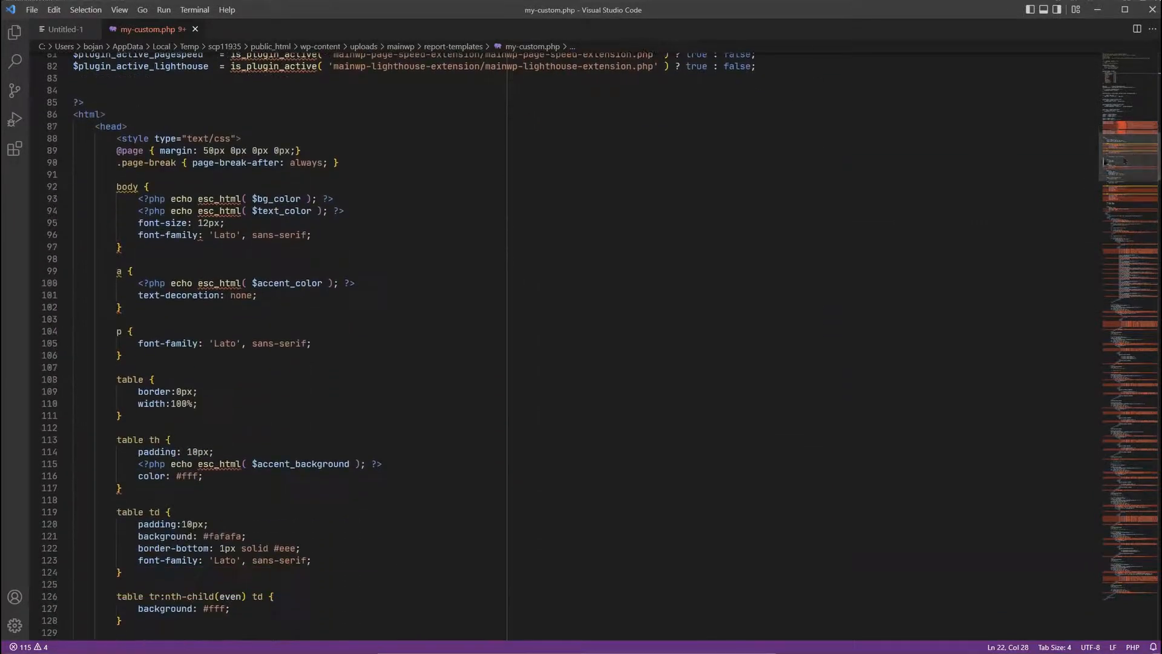
{"action": "double_click", "coordinate": [85, 113]}
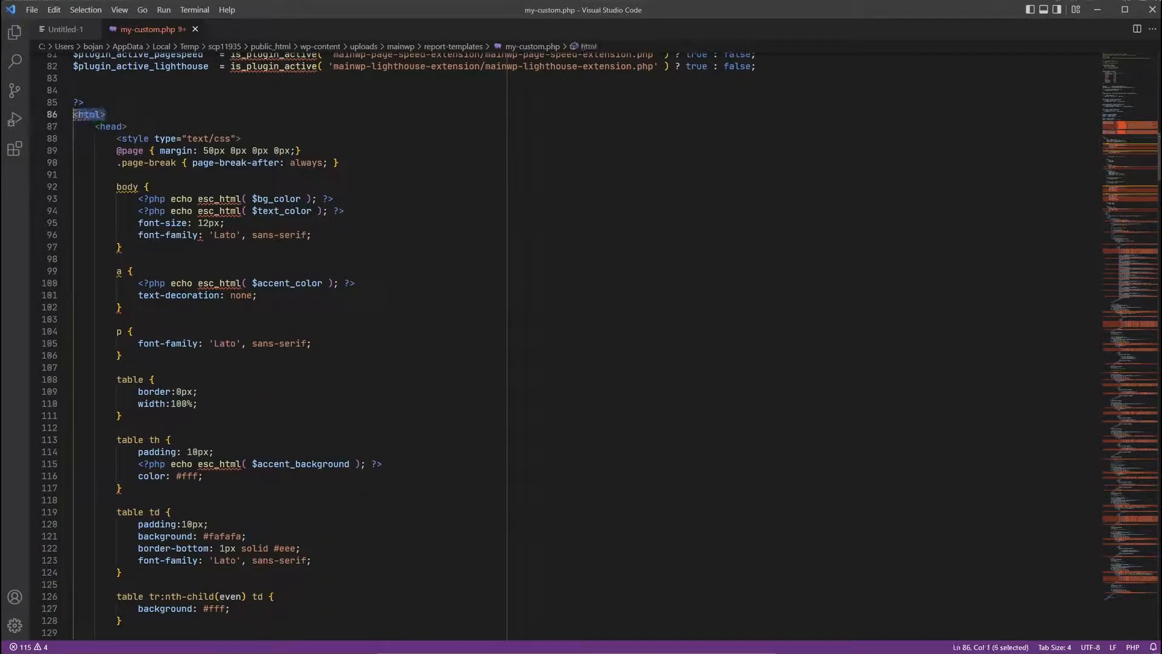
{"action": "left_click", "coordinate": [106, 114]}
{"action": "type", "text": "4"}
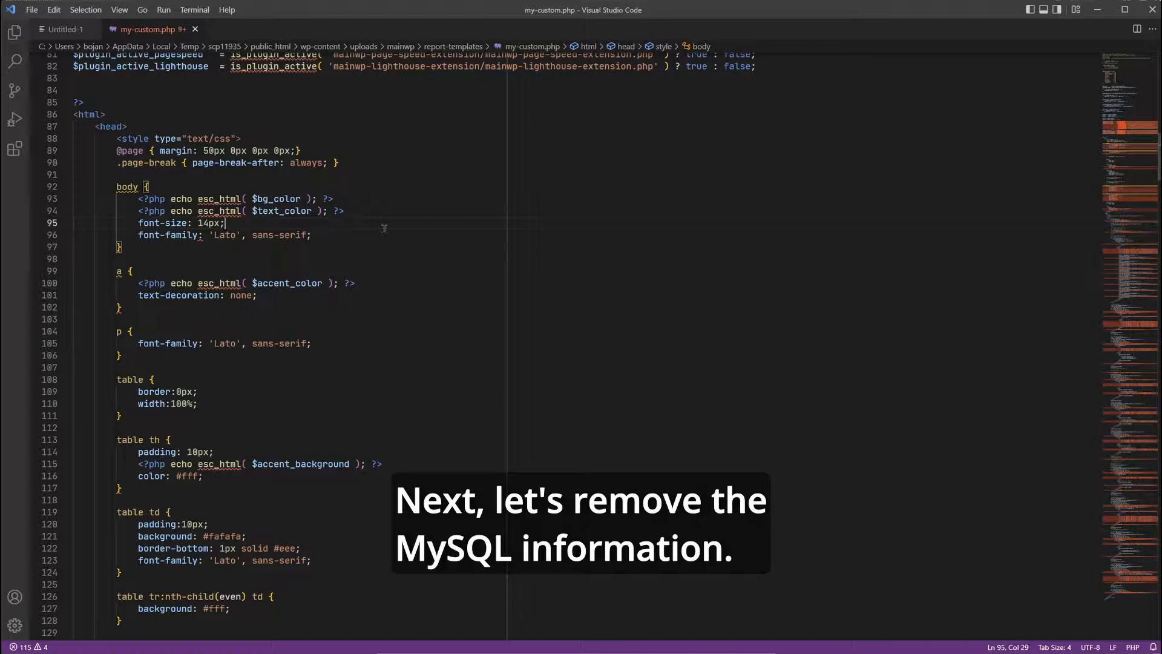
Search for 'mysql' and delete the MySQL Version row from the Overview table
{"action": "key", "text": "Ctrl+f"}
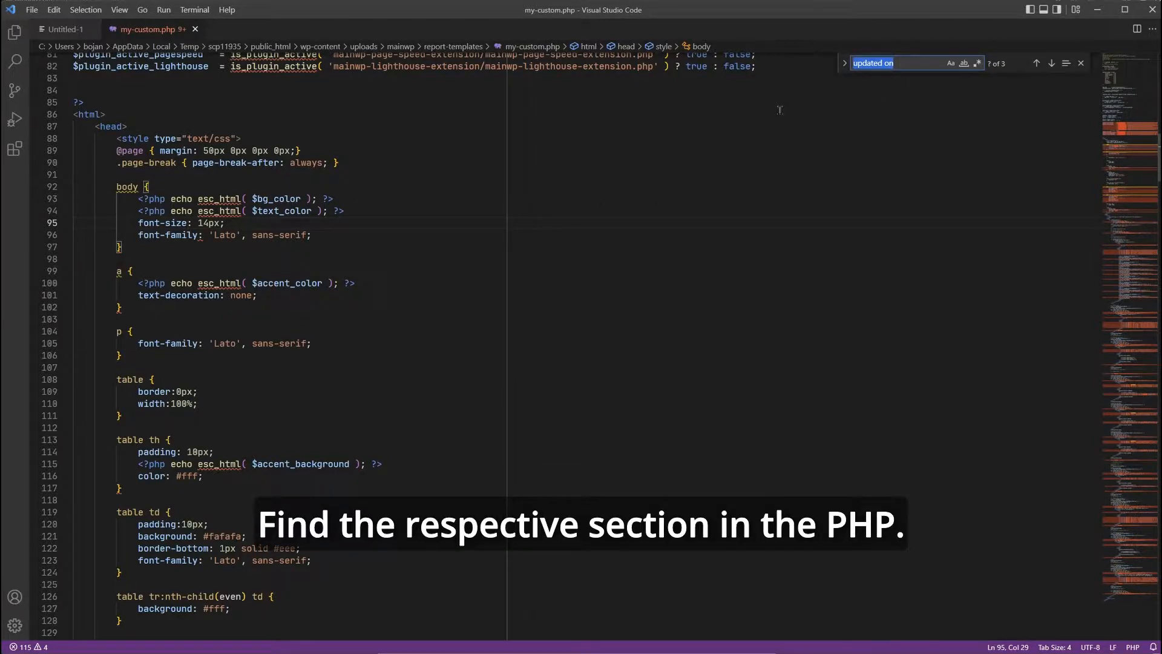
{"action": "type", "text": "mysql"}
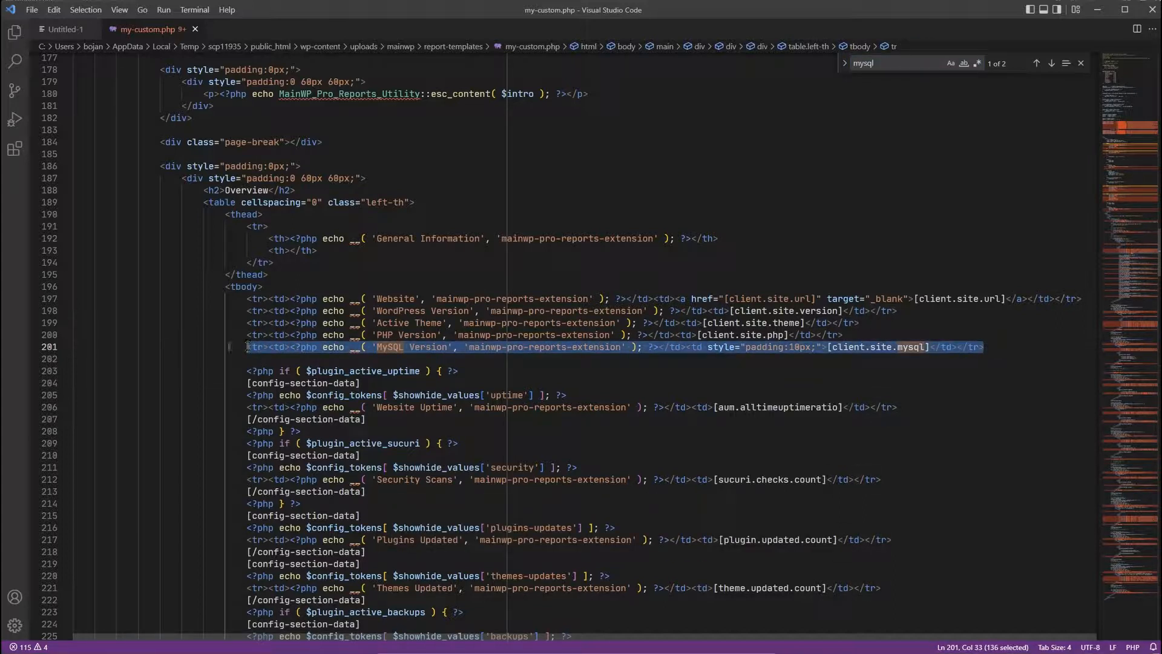
{"action": "key", "text": "Delete"}
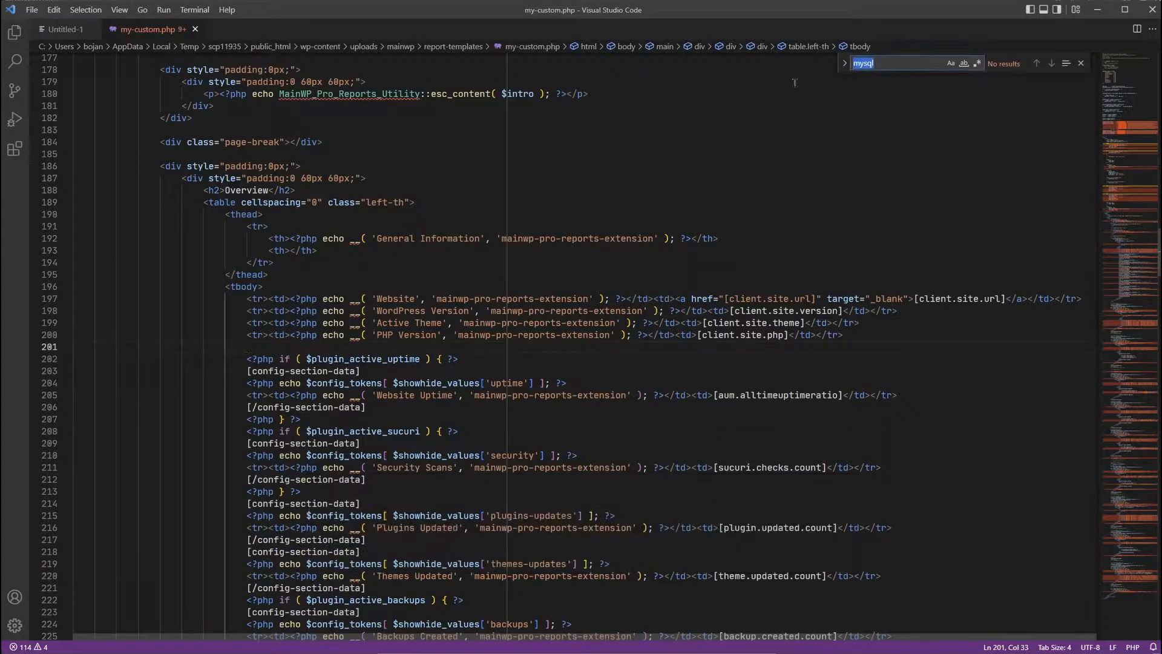
In the Plugins Updates table header, add a fourth 'By User' heading after Version
{"action": "type", "text": "updated on"}
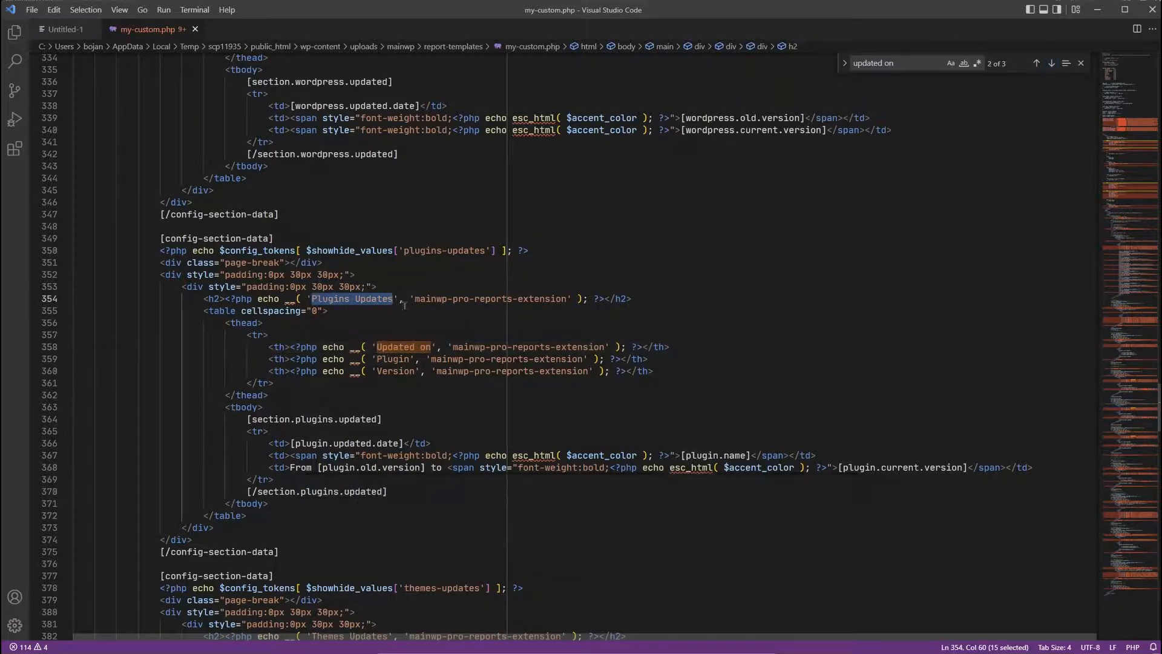
{"action": "left_click", "coordinate": [674, 370]}
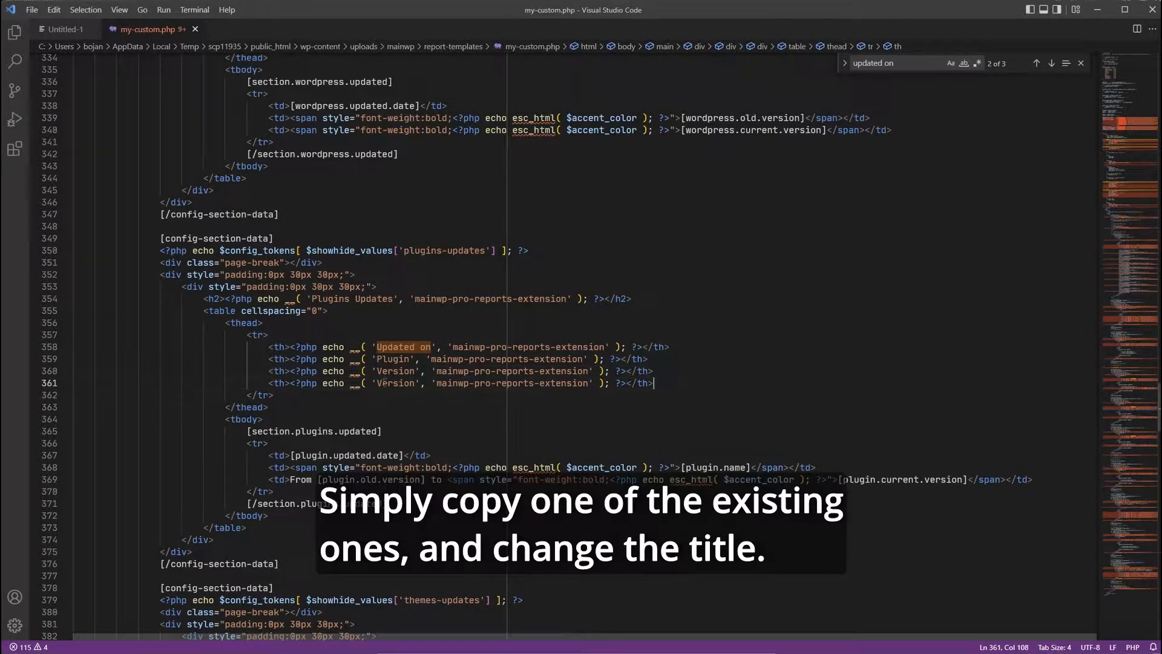
{"action": "double_click", "coordinate": [395, 382]}
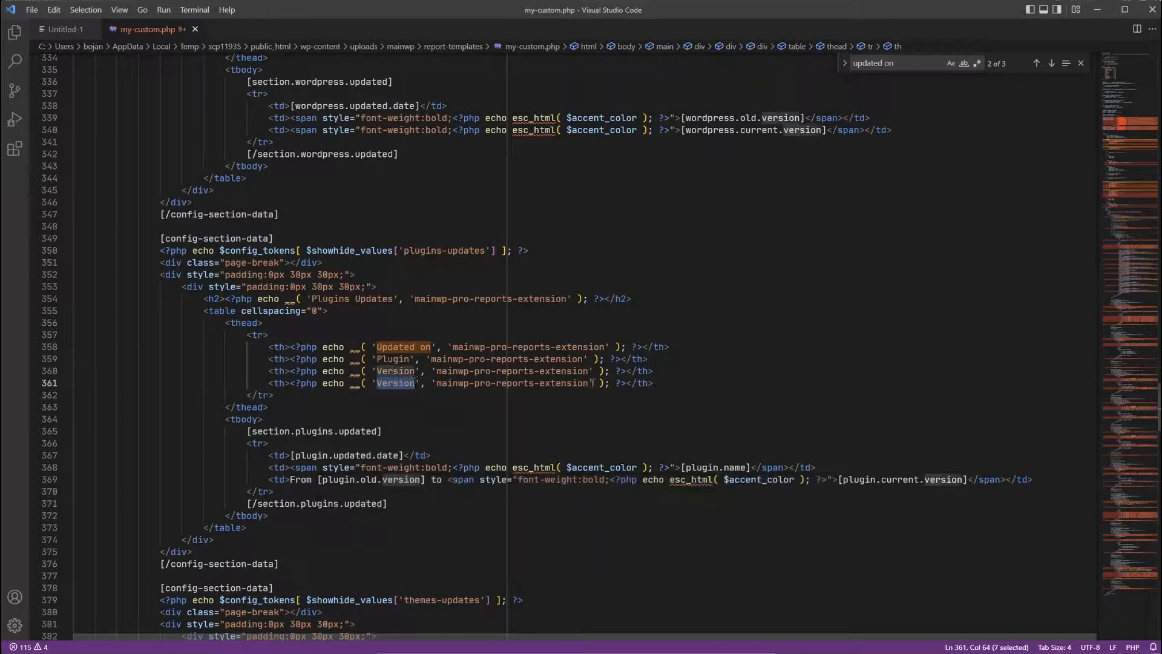
{"action": "type", "text": "By Us"}
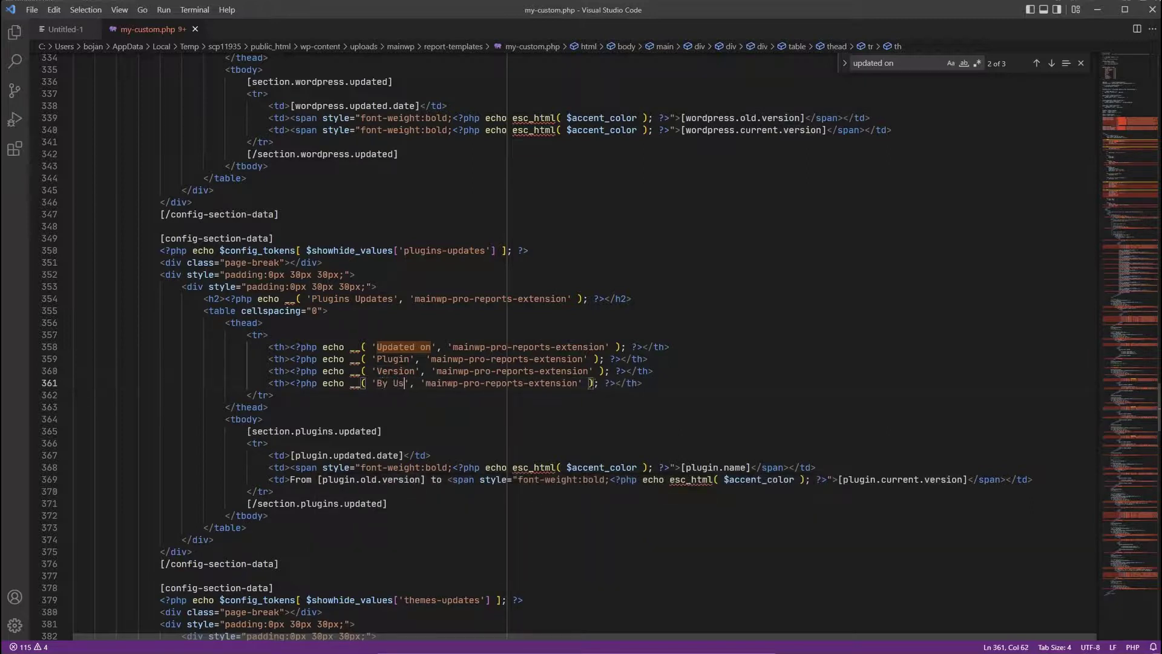
{"action": "type", "text": "er"}
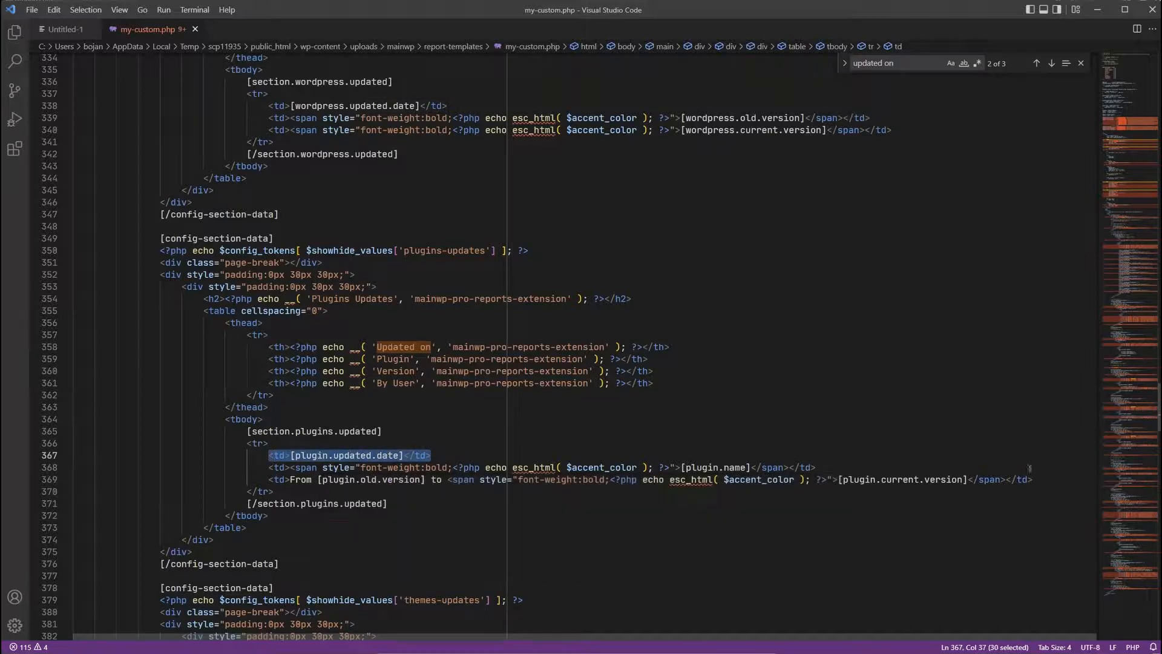
Insert a new <td>[plugin.updated.date]</td> cell after the version cell
{"action": "key", "text": "Enter"}
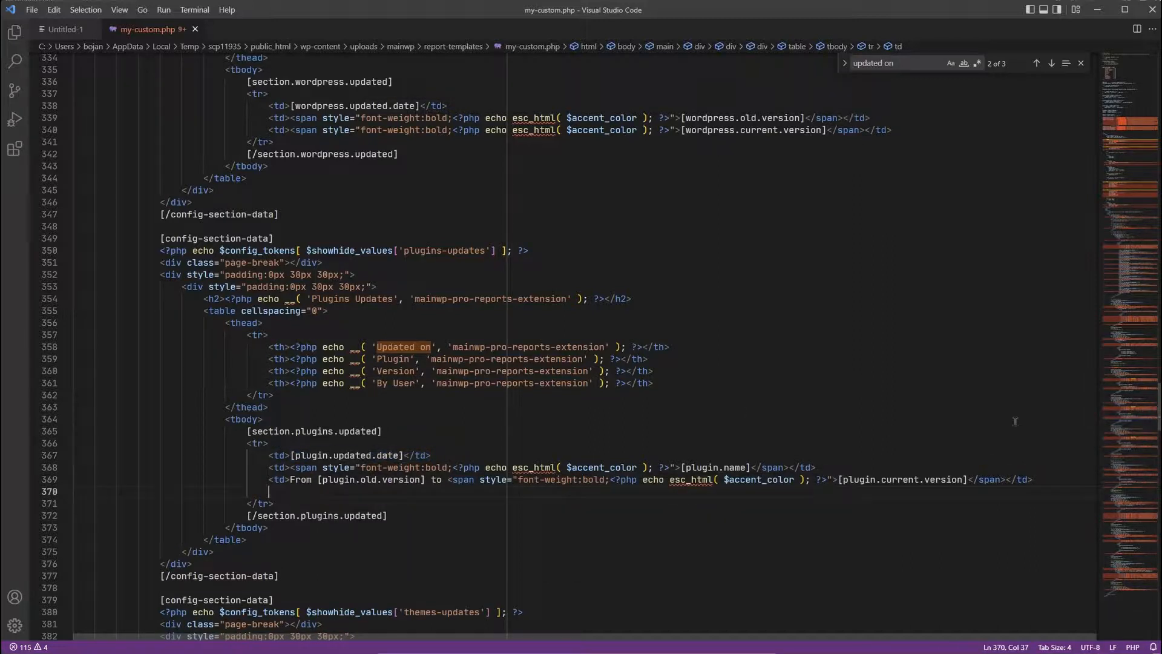
{"action": "type", "text": "<td>[plugin.updated.date]</td>"}
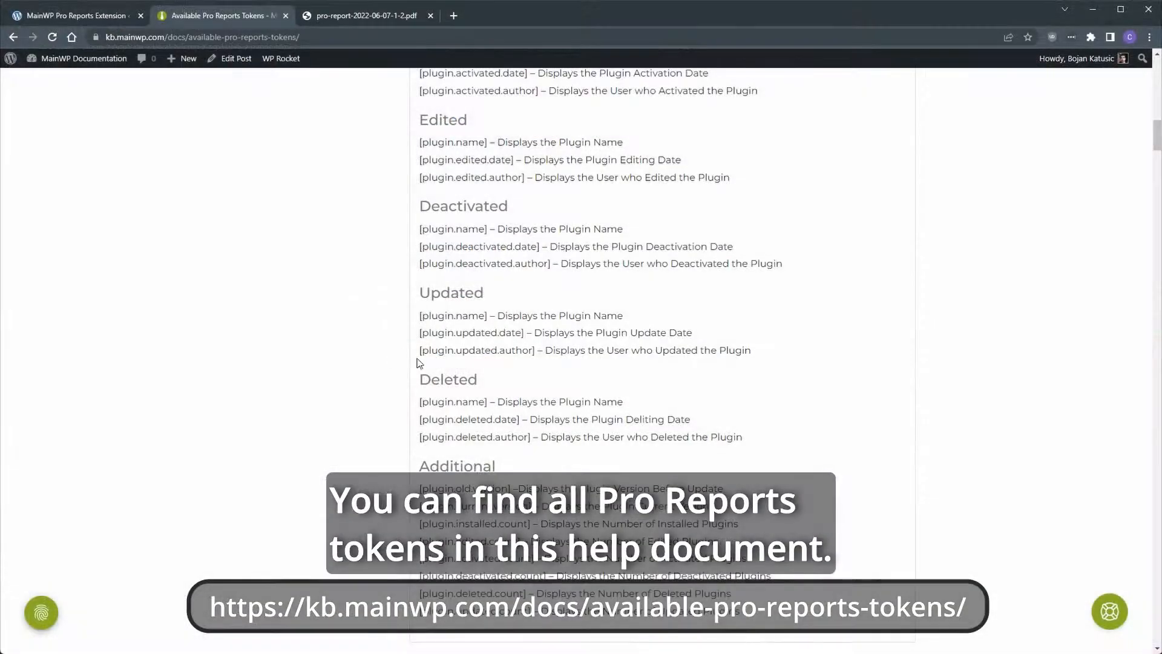
Copy the [plugin.updated.author] token from the Pro Reports tokens page
{"action": "double_click", "coordinate": [475, 350]}
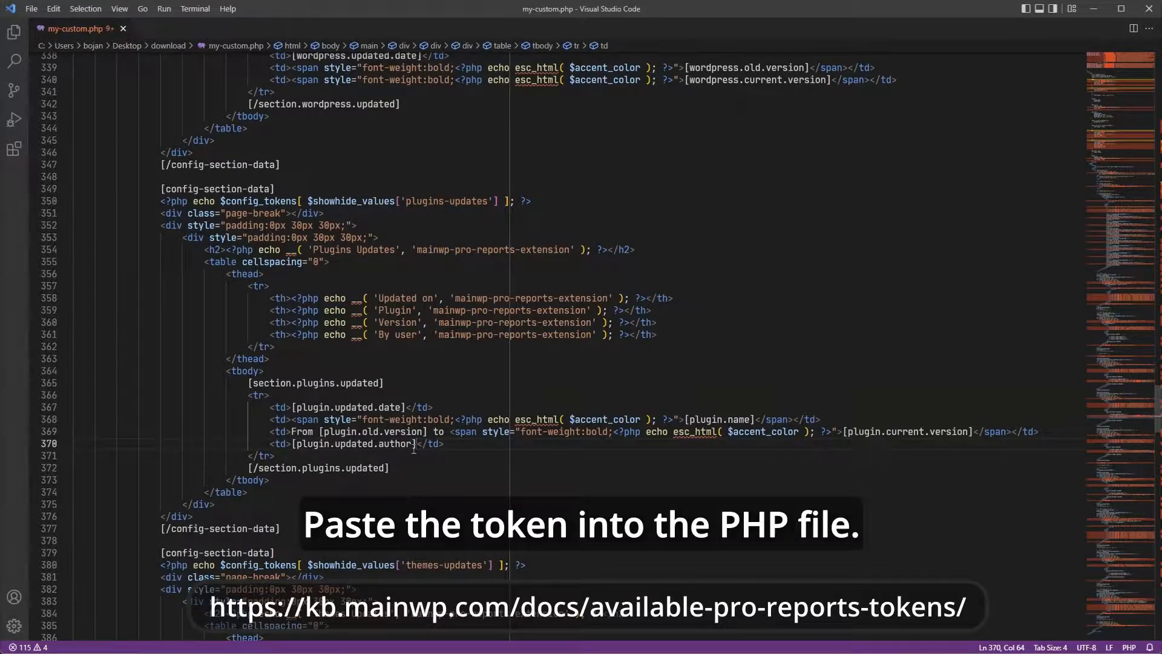
Replace the new cell's token with [plugin.updated.author]
{"action": "double_click", "coordinate": [352, 443]}
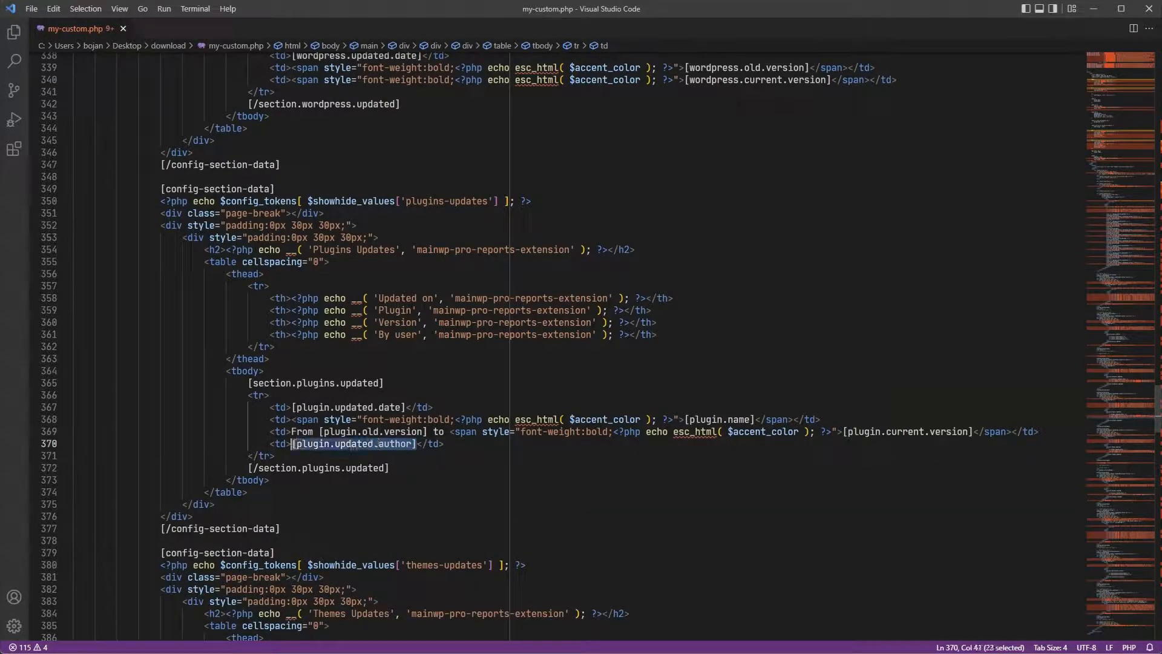
{"action": "key", "text": "Delete"}
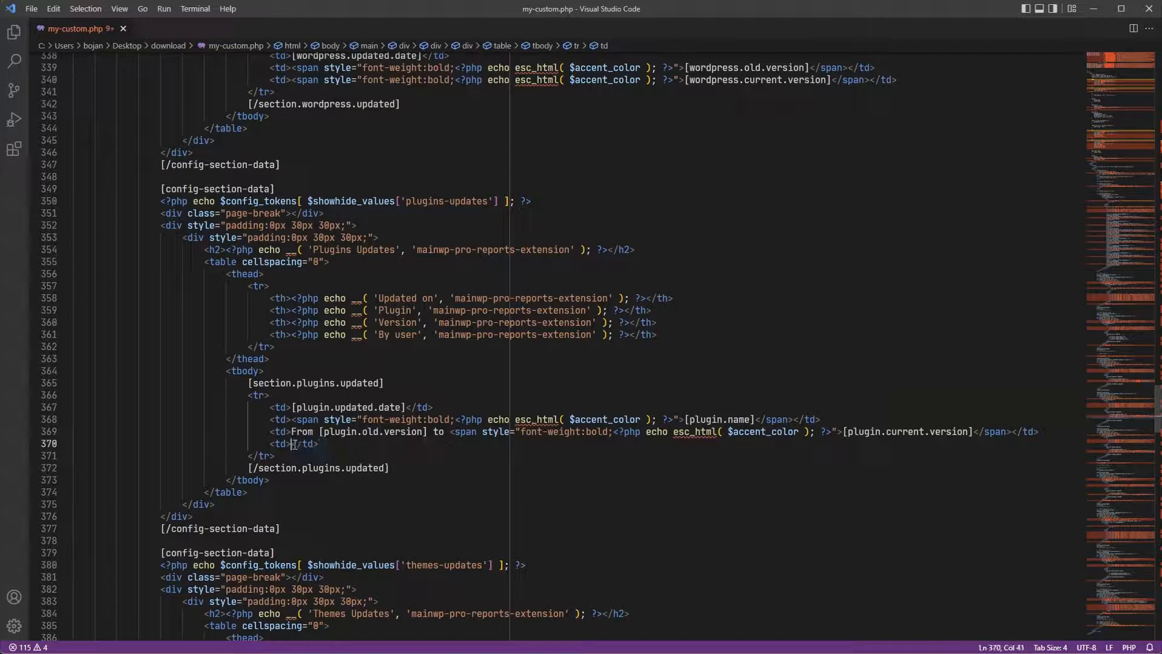
{"action": "type", "text": "[plugin.updated.author]"}
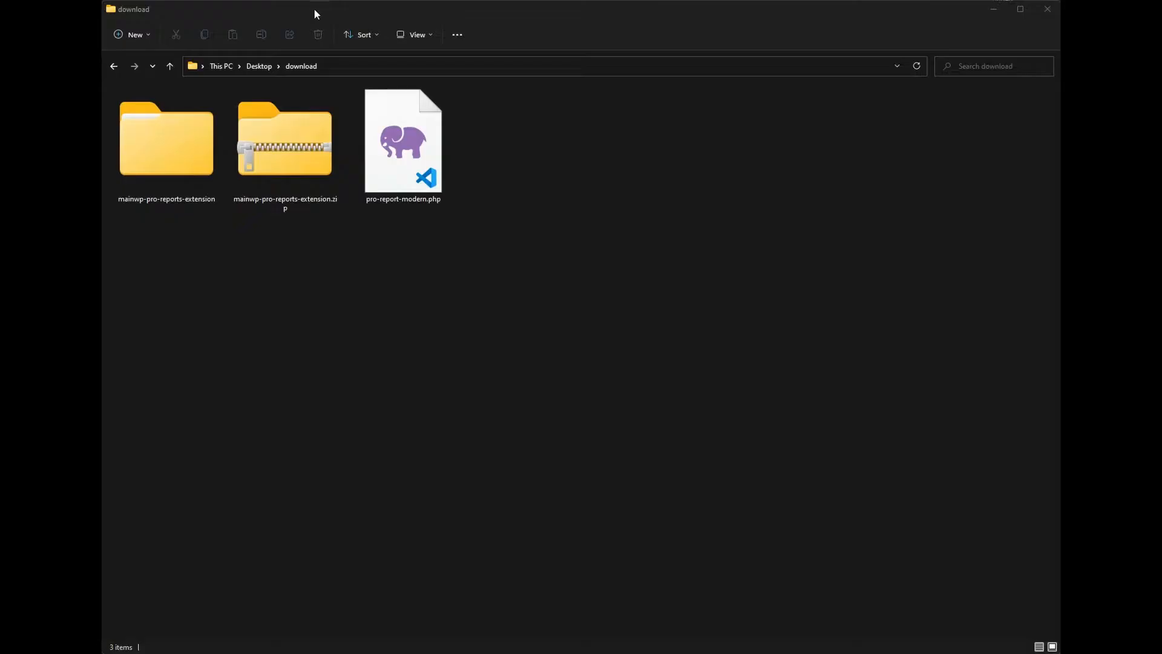
Select pro-report-modern.php in the Desktop download folder to rename it my-custom.php
{"action": "left_click", "coordinate": [402, 140]}
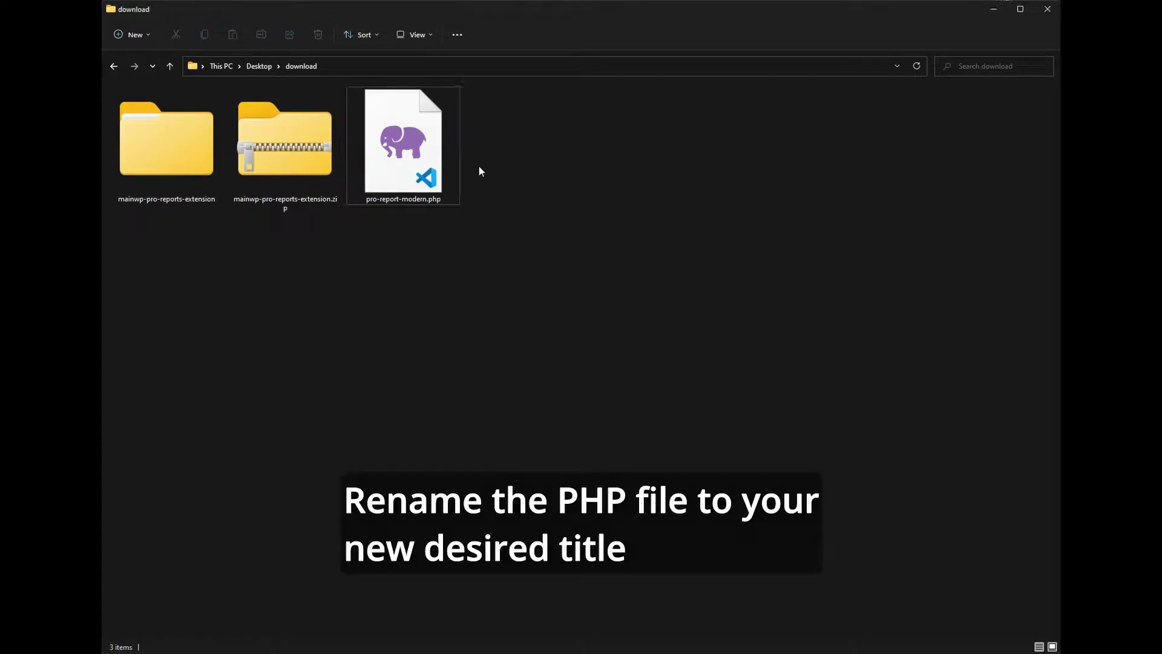
{"action": "left_click", "coordinate": [401, 140]}
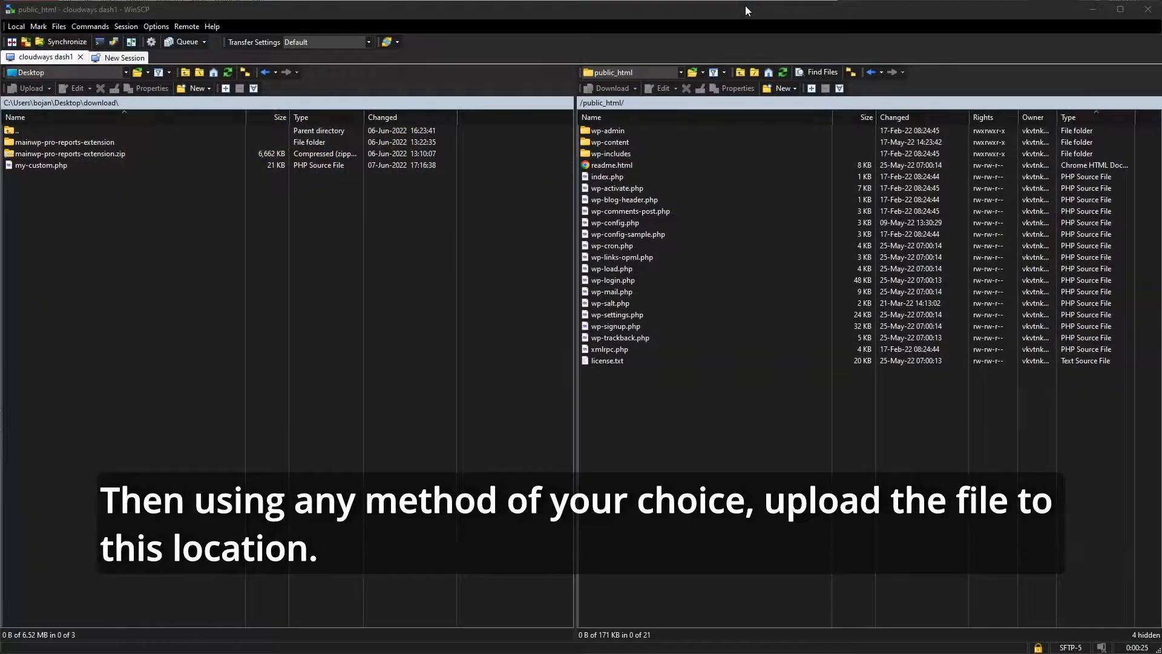
Navigate the remote pane to wp-content/uploads/mainwp/report-templates
{"action": "left_click", "coordinate": [609, 142]}
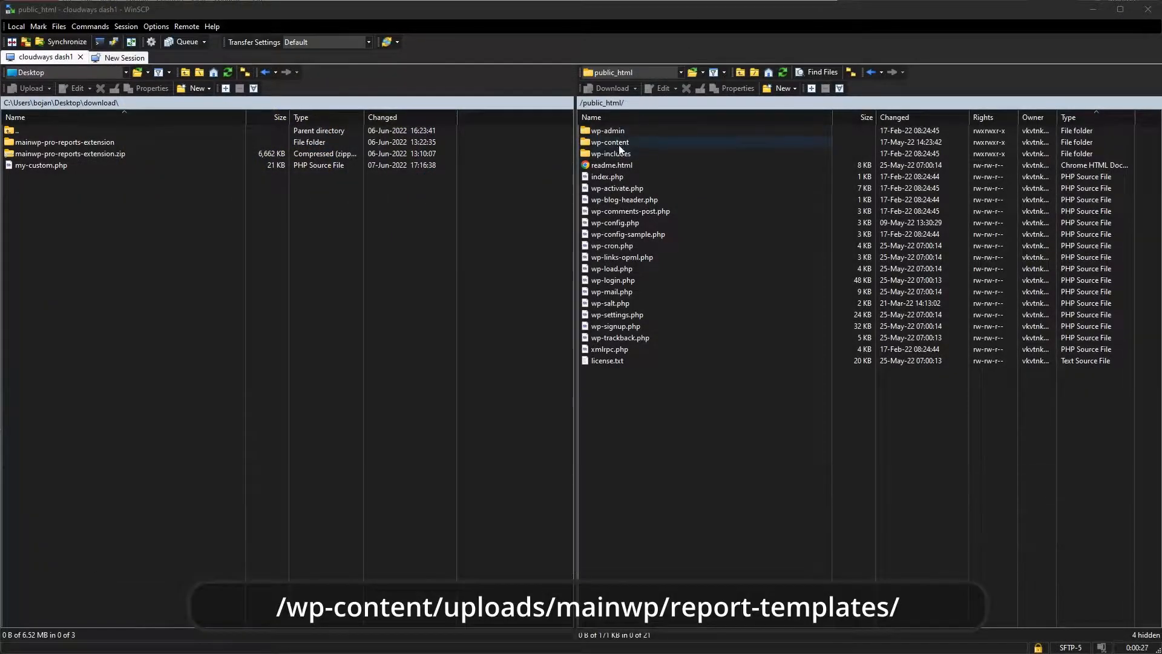
{"action": "double_click", "coordinate": [609, 141]}
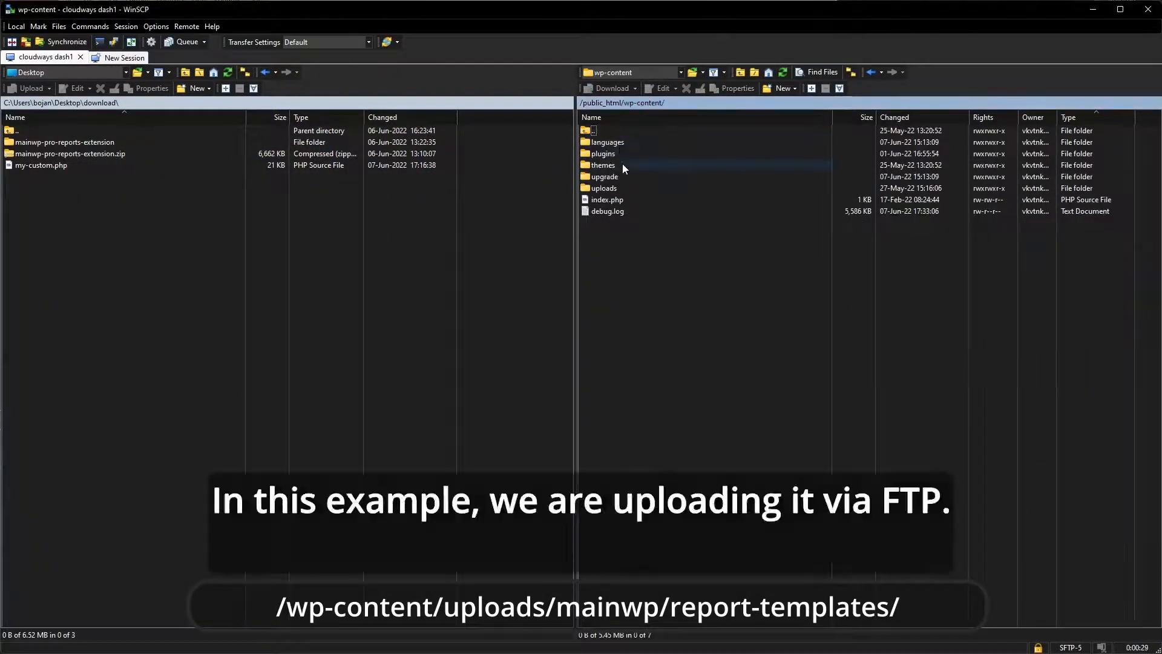
{"action": "double_click", "coordinate": [603, 188]}
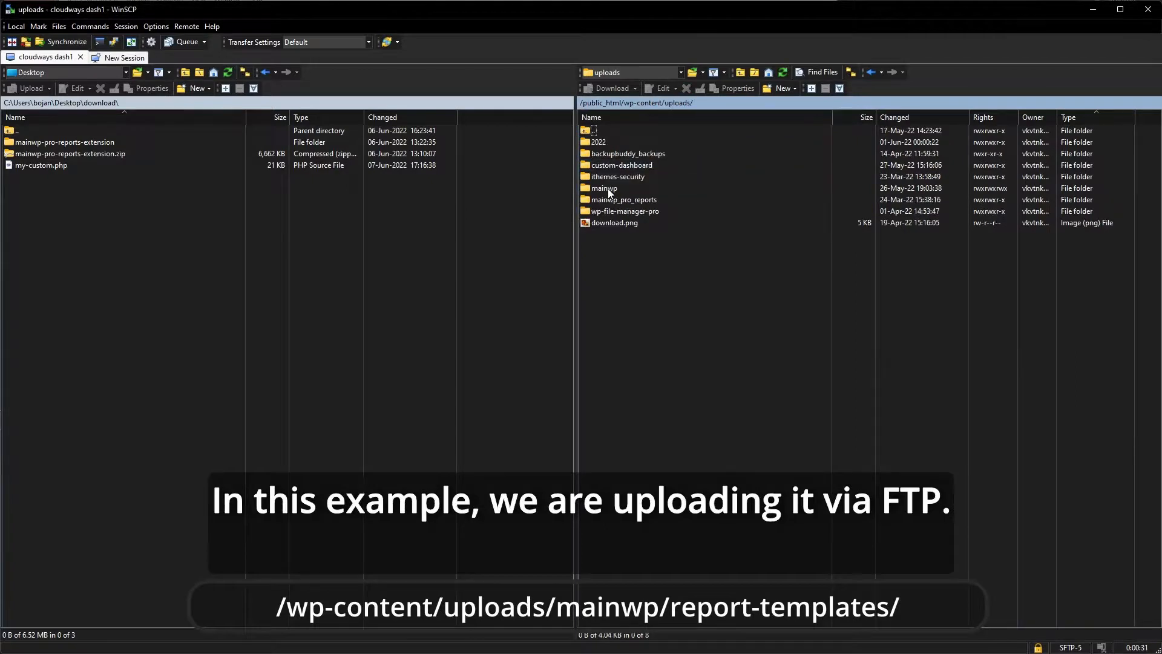
{"action": "double_click", "coordinate": [605, 189]}
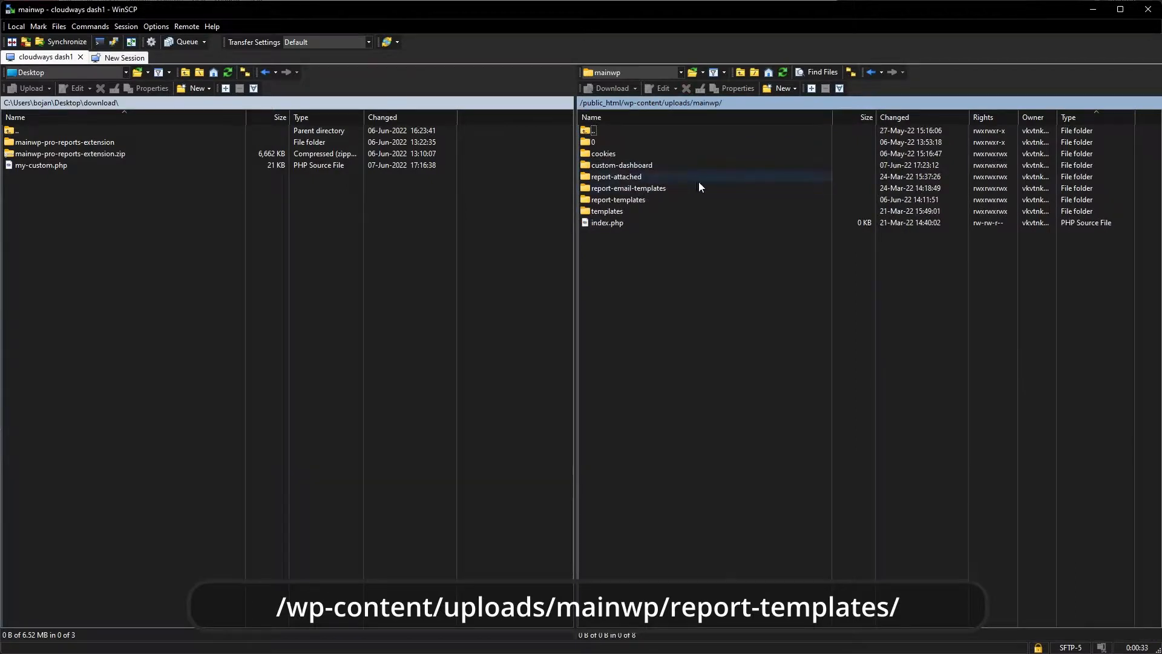
{"action": "double_click", "coordinate": [616, 200]}
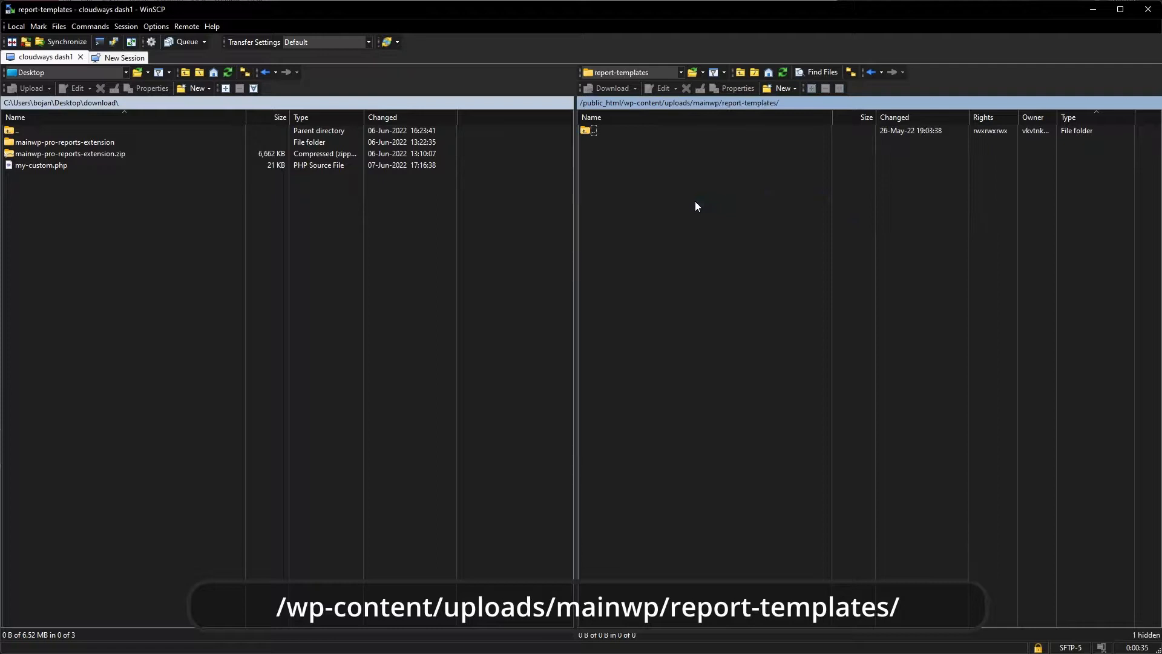
Upload my-custom.php from the local download folder into report-templates
{"action": "left_click", "coordinate": [41, 164]}
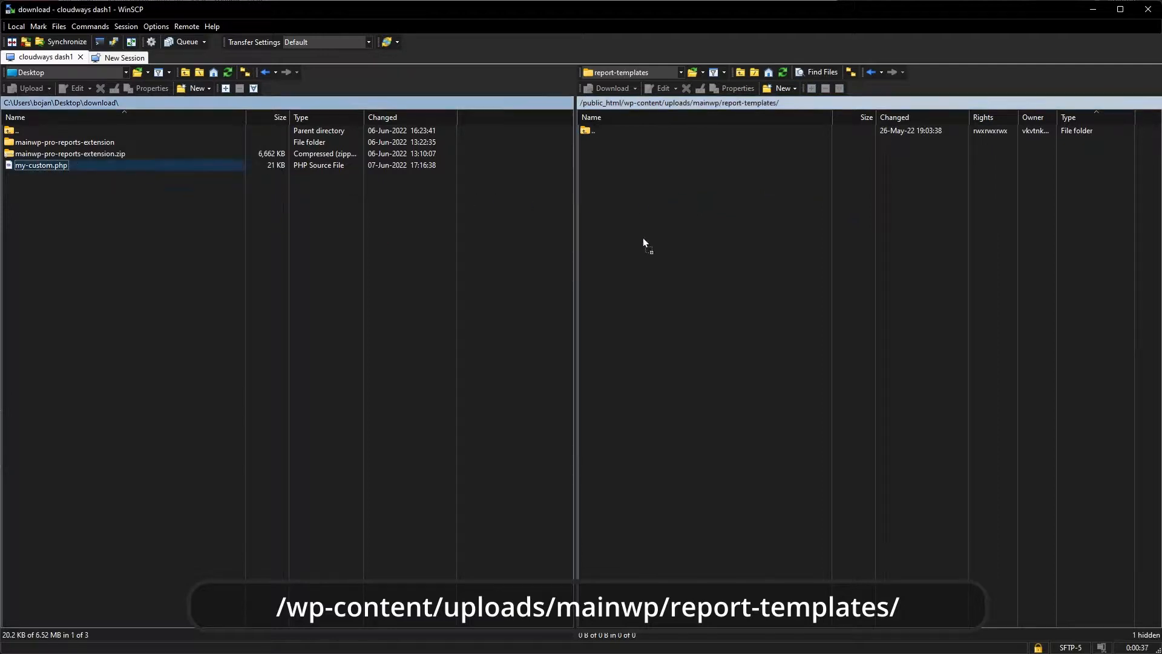
{"action": "left_click", "coordinate": [32, 88]}
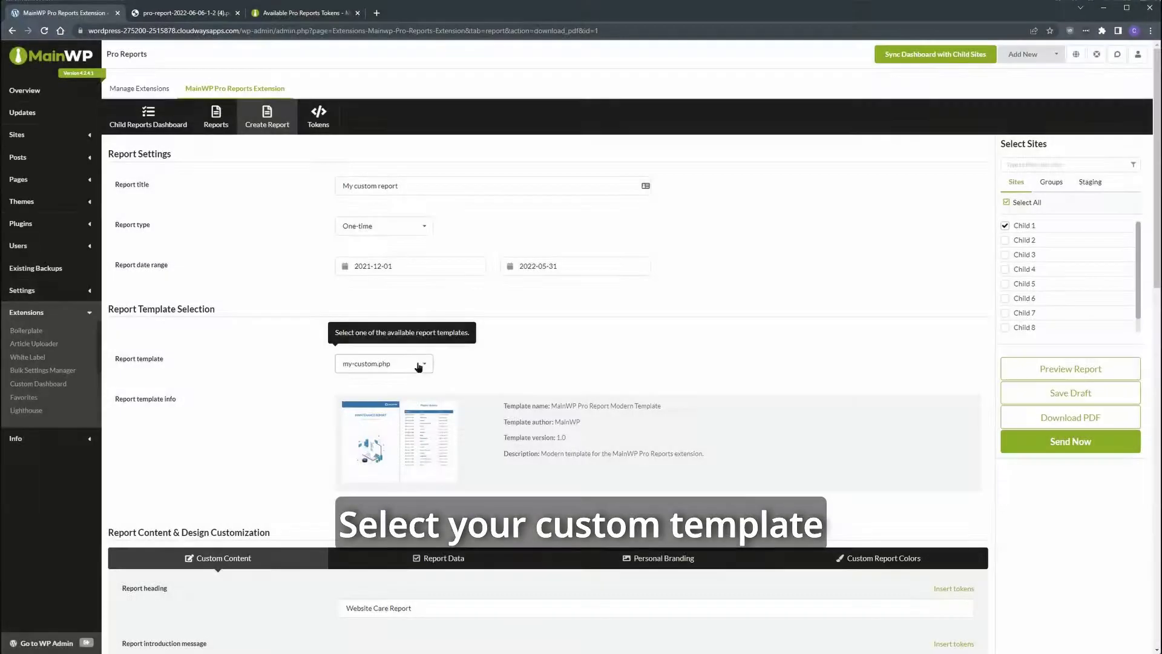
Choose the my-custom.php template, generate the report as a PDF and view the download
{"action": "left_click", "coordinate": [383, 364]}
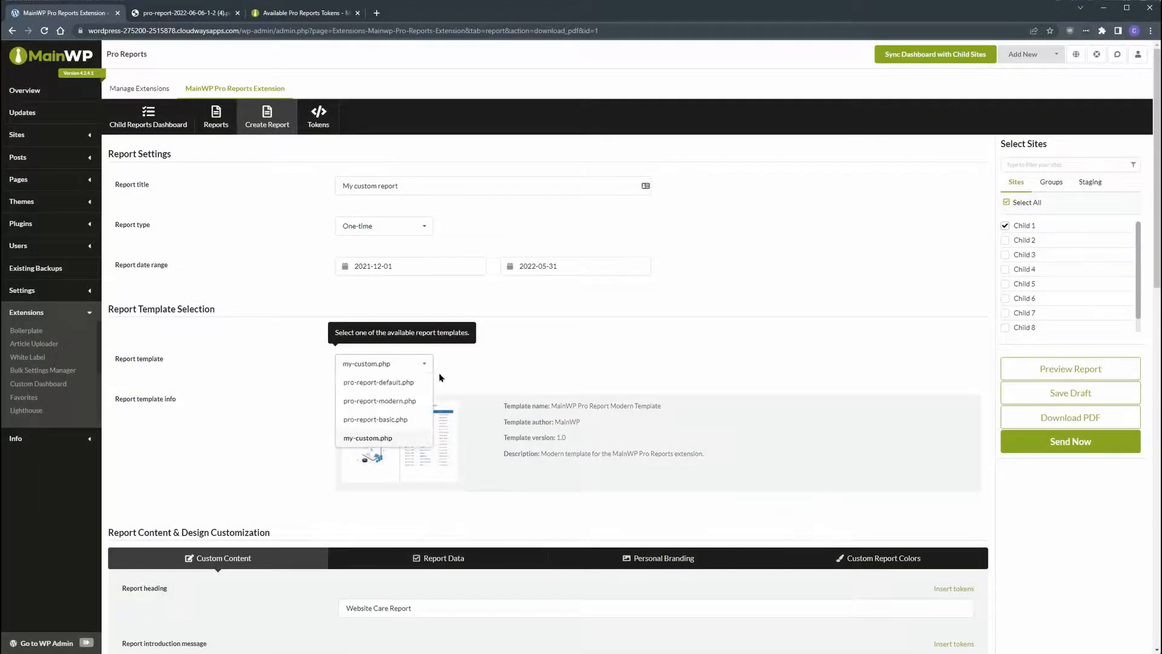
{"action": "left_click", "coordinate": [367, 437]}
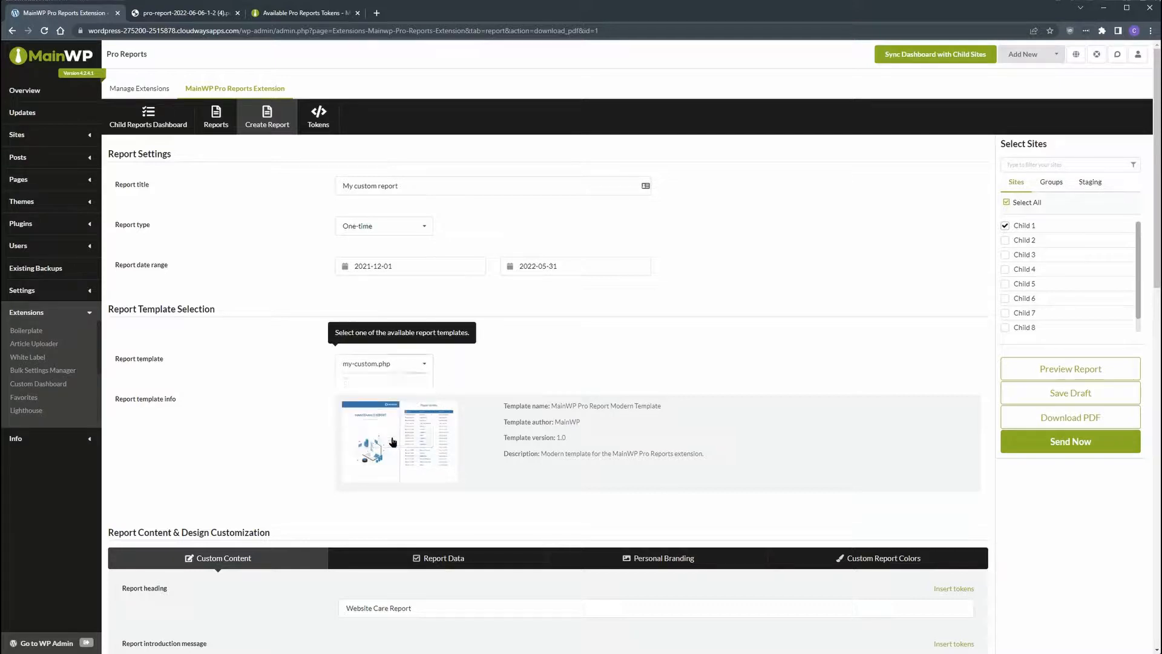
{"action": "mouse_move", "coordinate": [906, 369]}
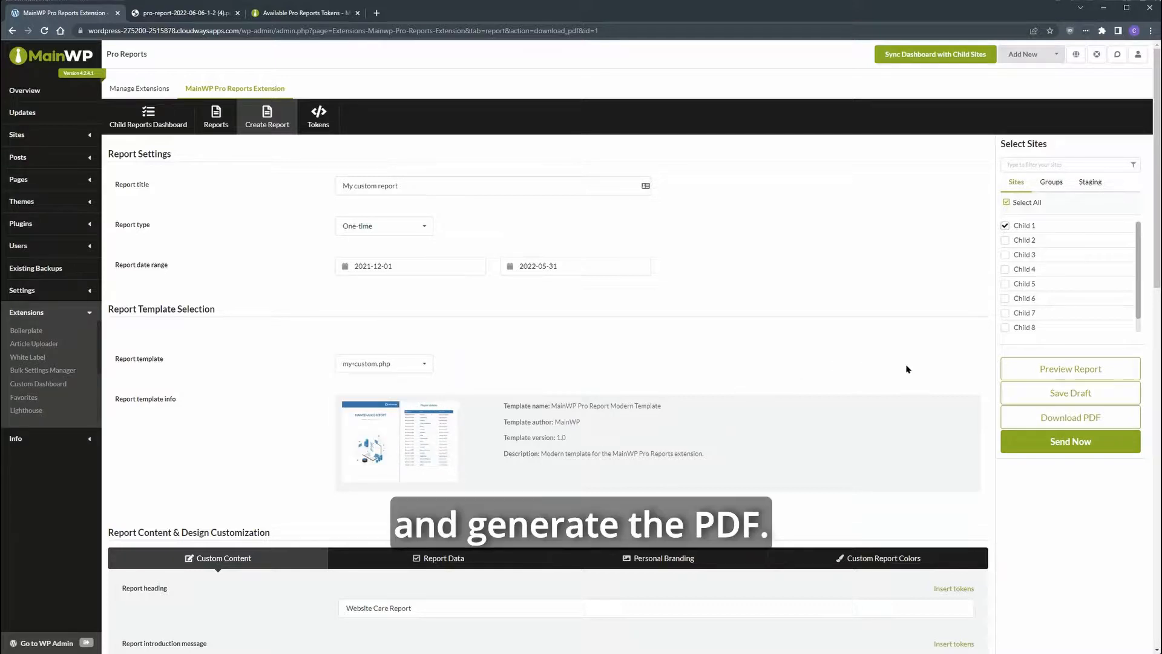
{"action": "left_click", "coordinate": [1068, 418]}
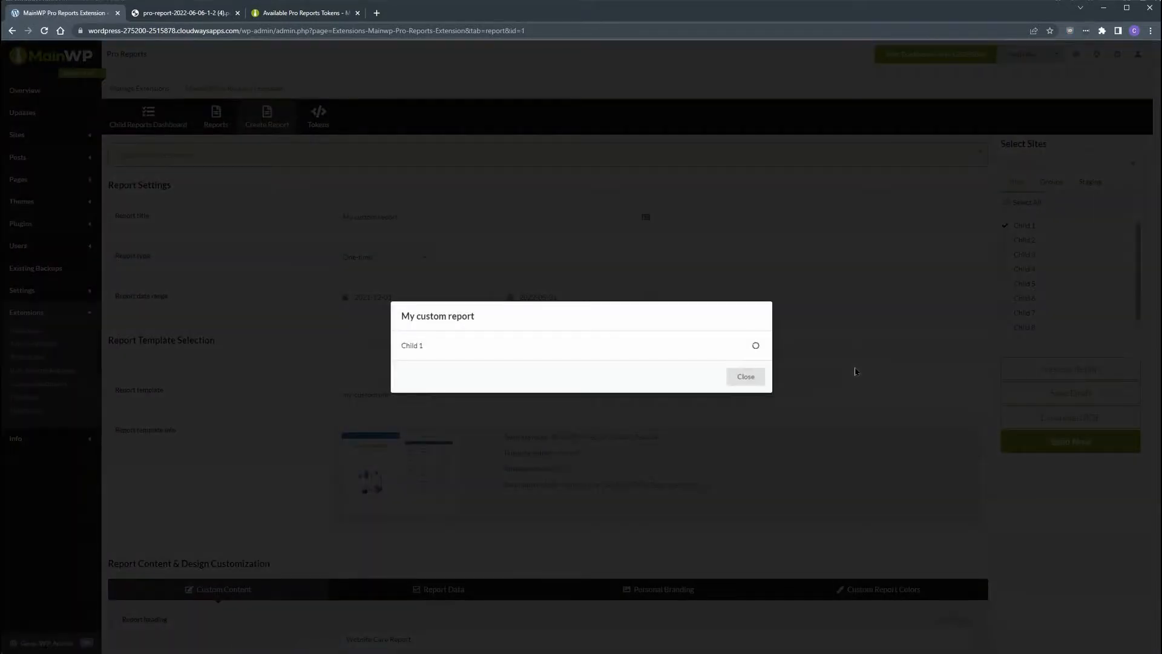
{"action": "left_click", "coordinate": [744, 376]}
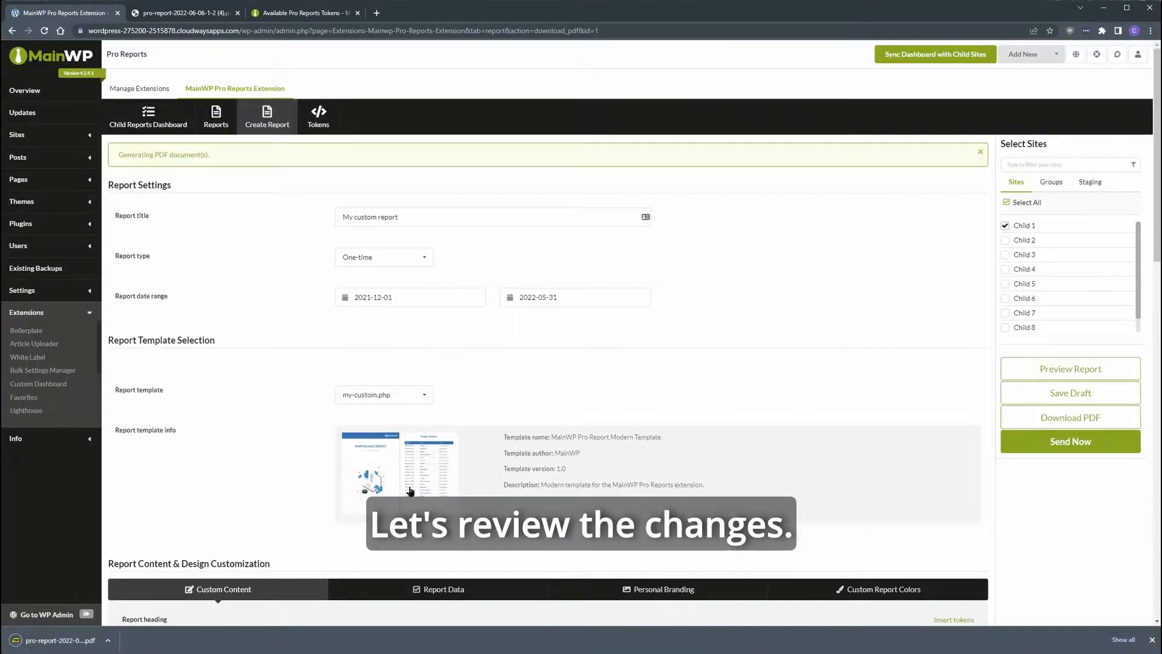
{"action": "left_click", "coordinate": [60, 639]}
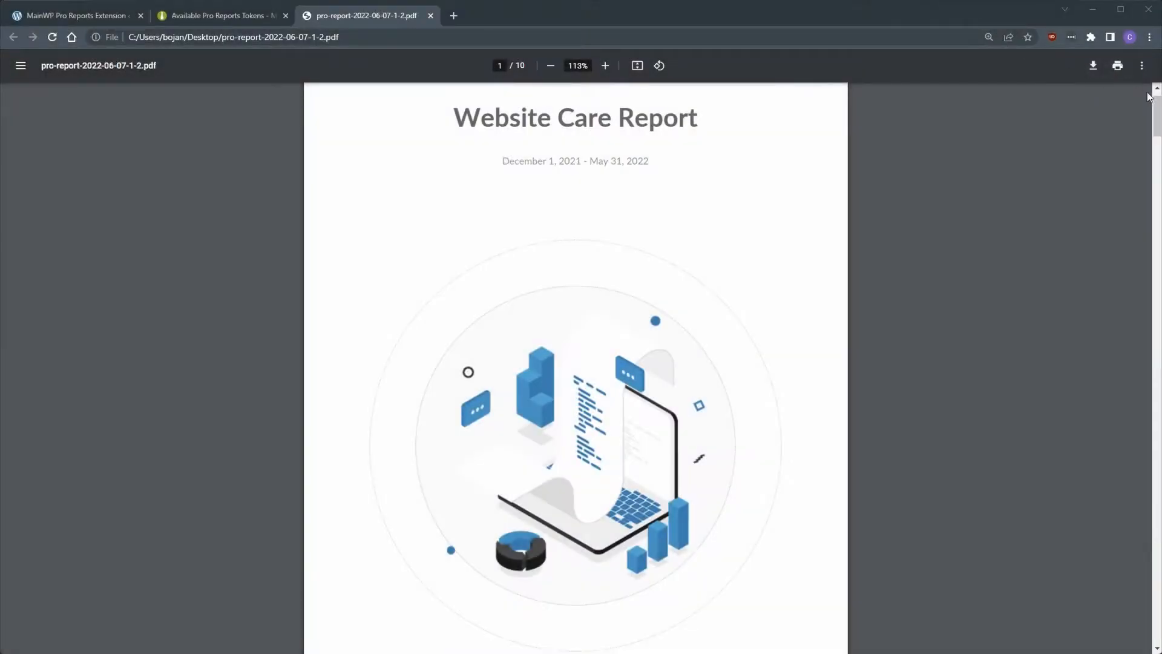
Scroll the Website Care Report PDF from the cover to the Overview page
{"action": "scroll", "scroll_direction": "down", "scroll_amount": 3}
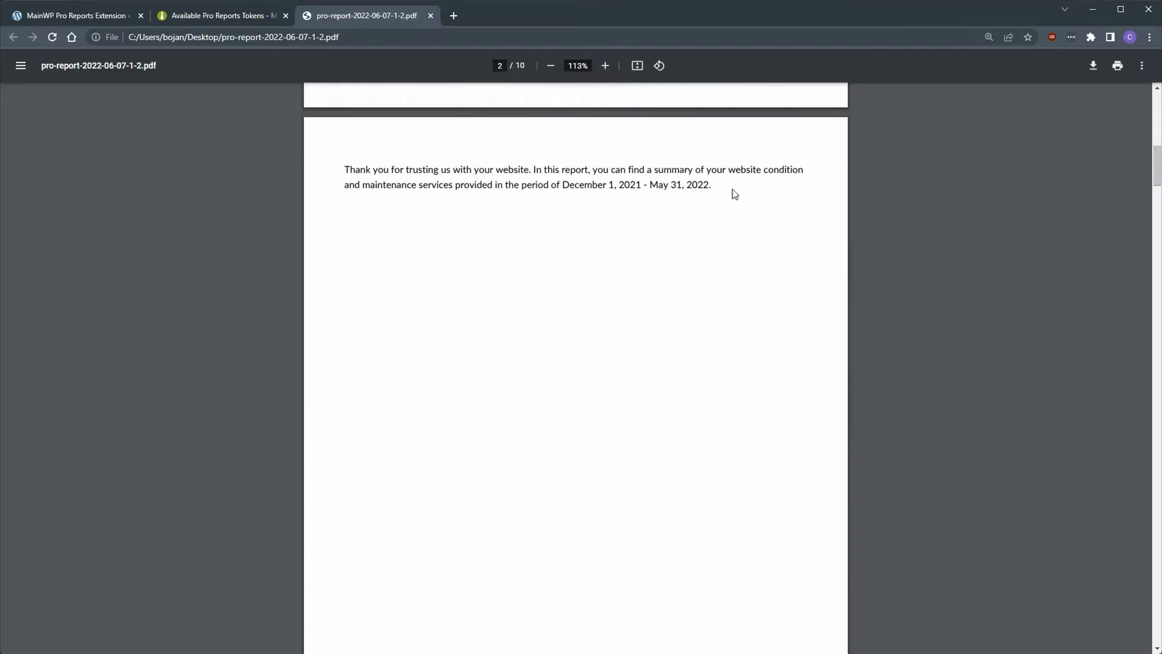
{"action": "mouse_move", "coordinate": [1154, 167]}
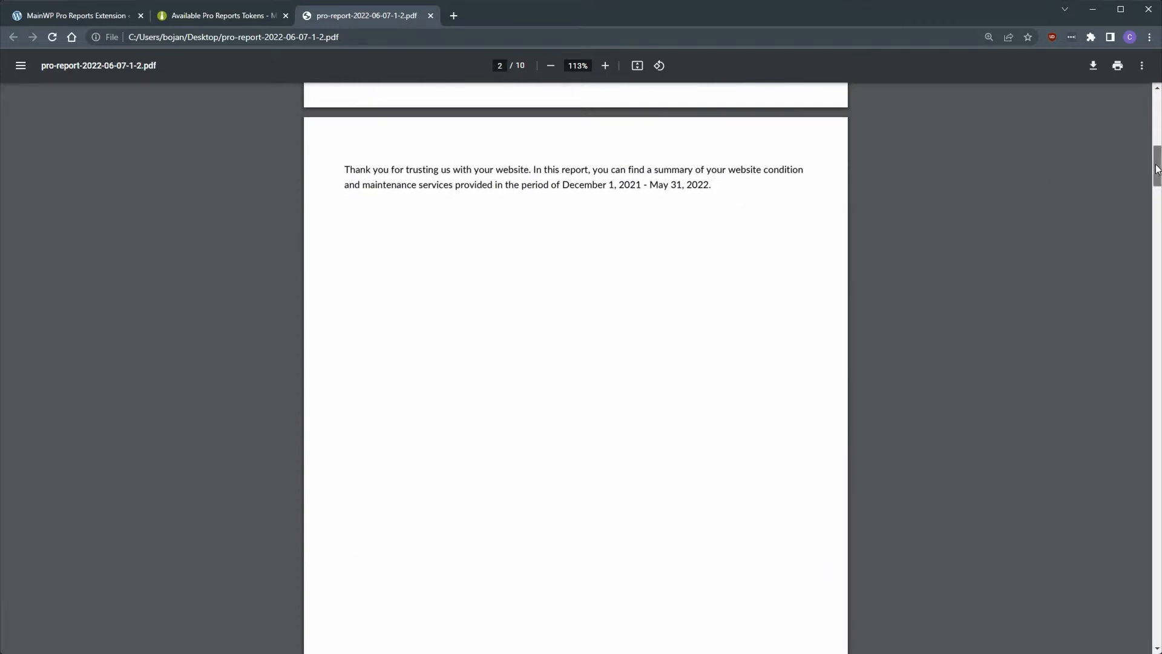
{"action": "scroll", "scroll_direction": "down", "scroll_amount": 3}
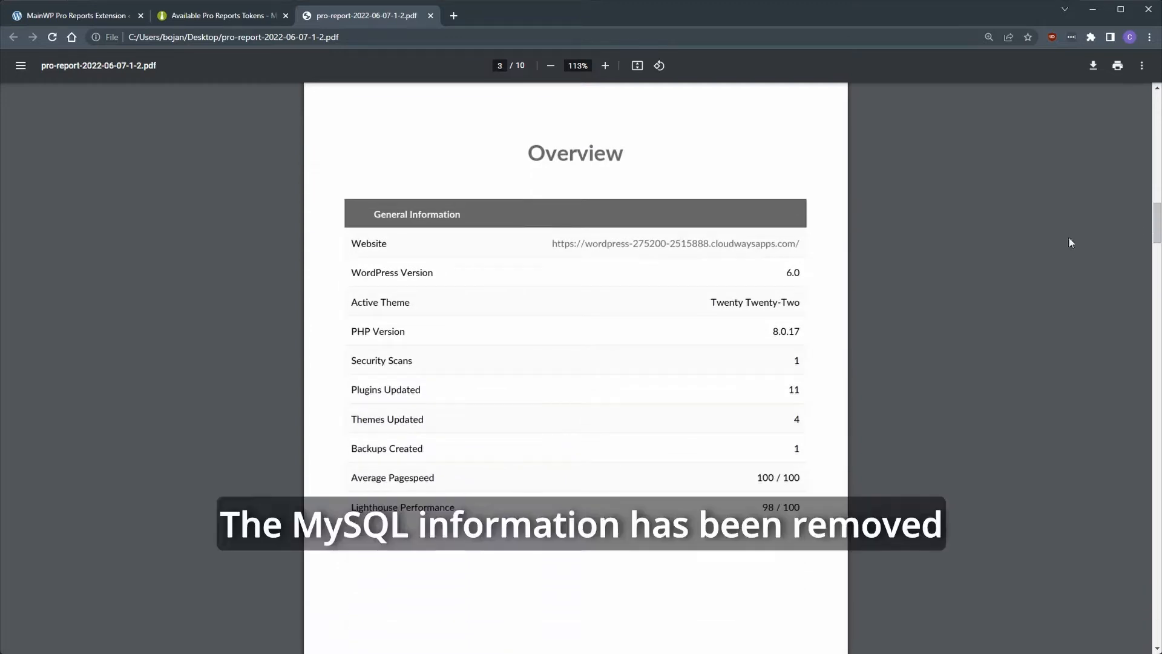
{"action": "mouse_move", "coordinate": [827, 377]}
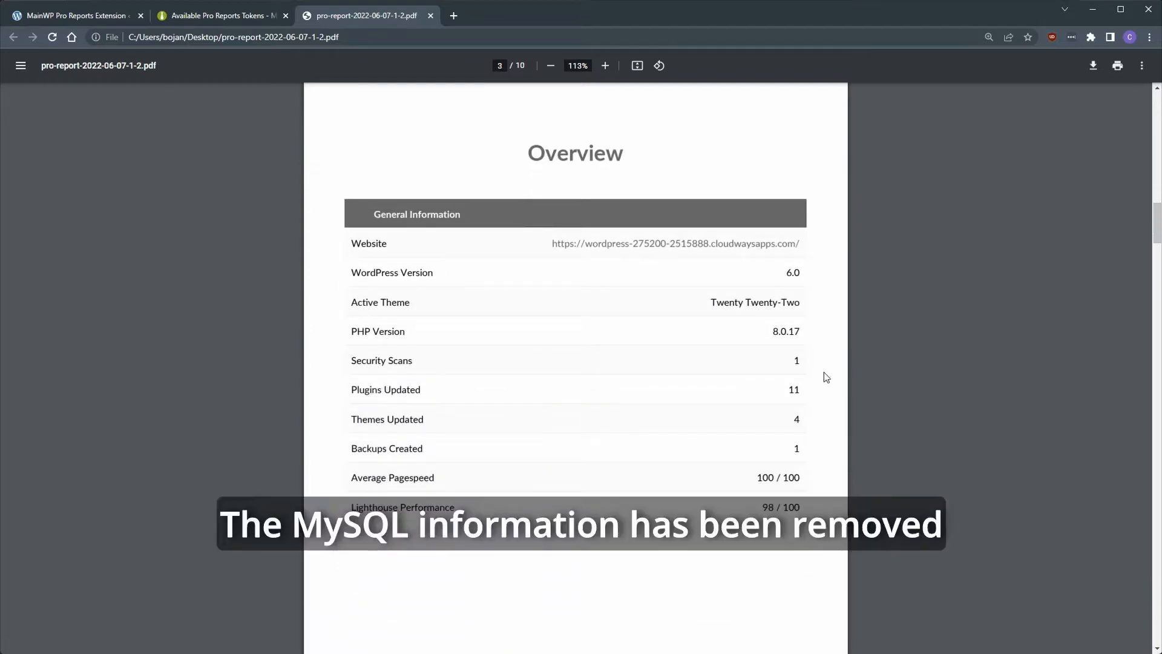